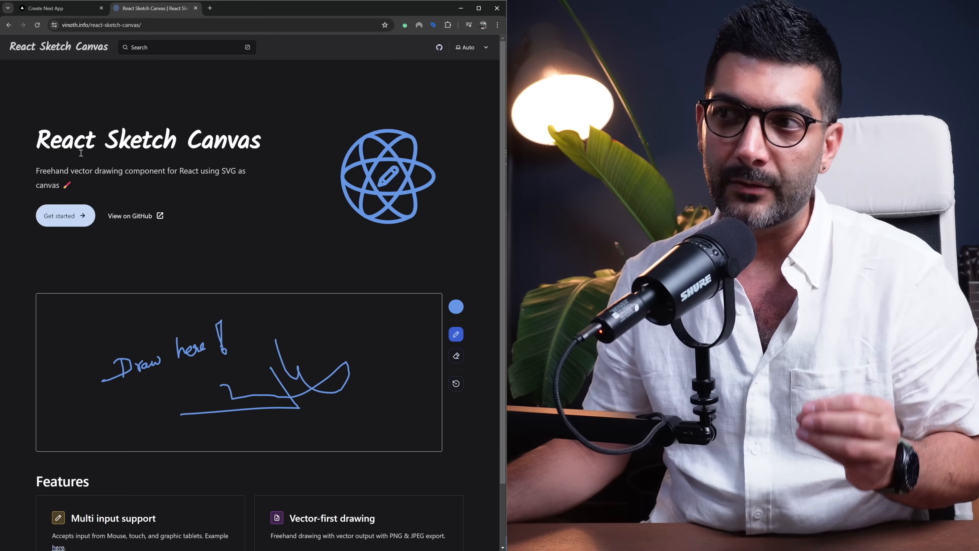
- Draw on the localhost sketch canvas with the pen and redo the last undone stroke
double_click(223, 139)
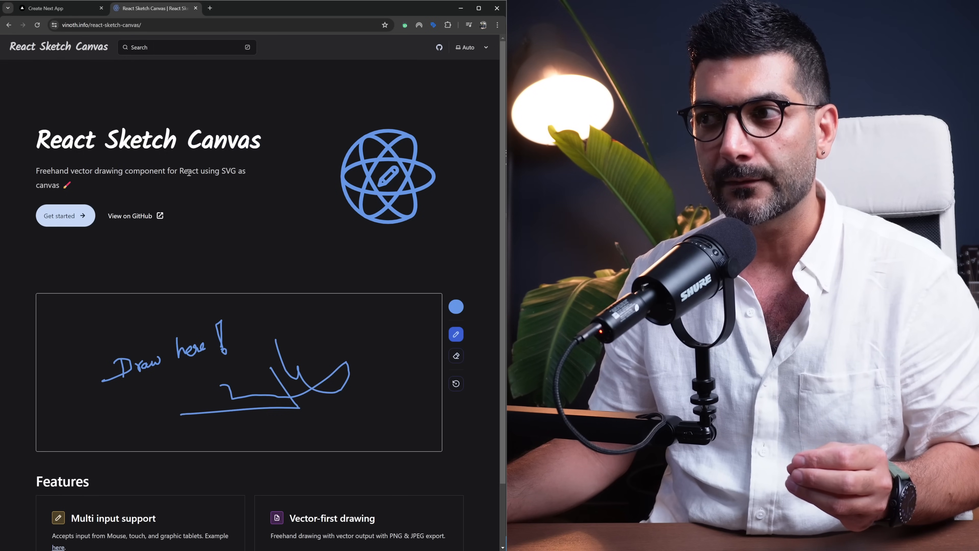
double_click(229, 170)
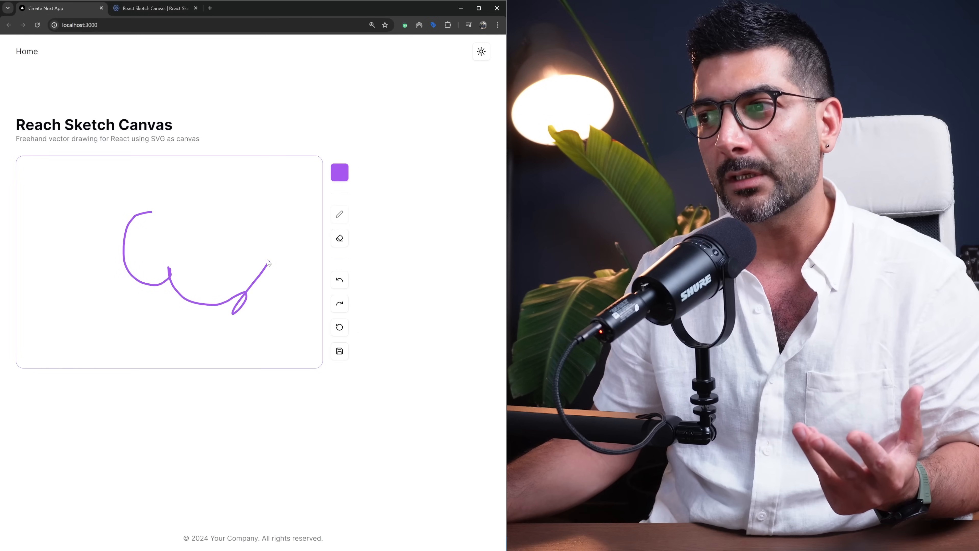
mouse_move(320, 233)
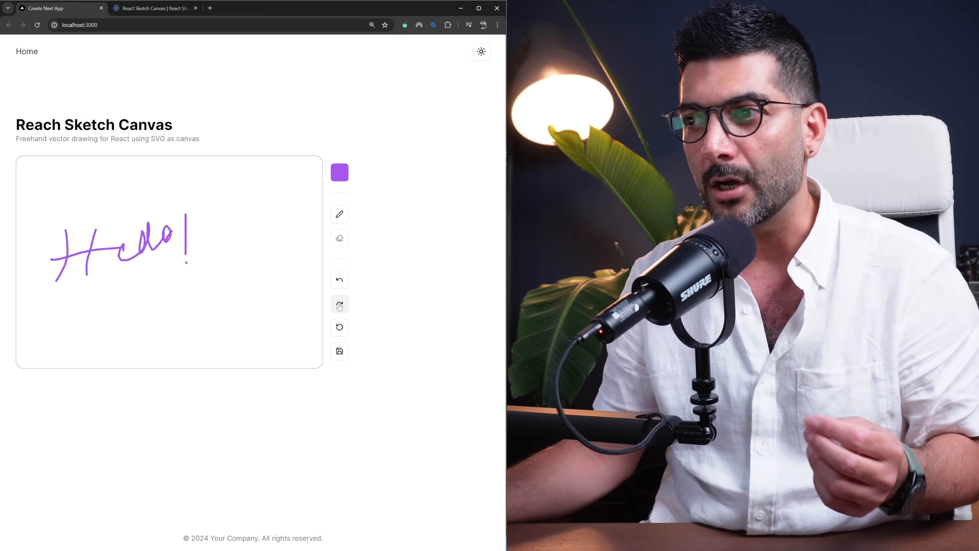
click(339, 305)
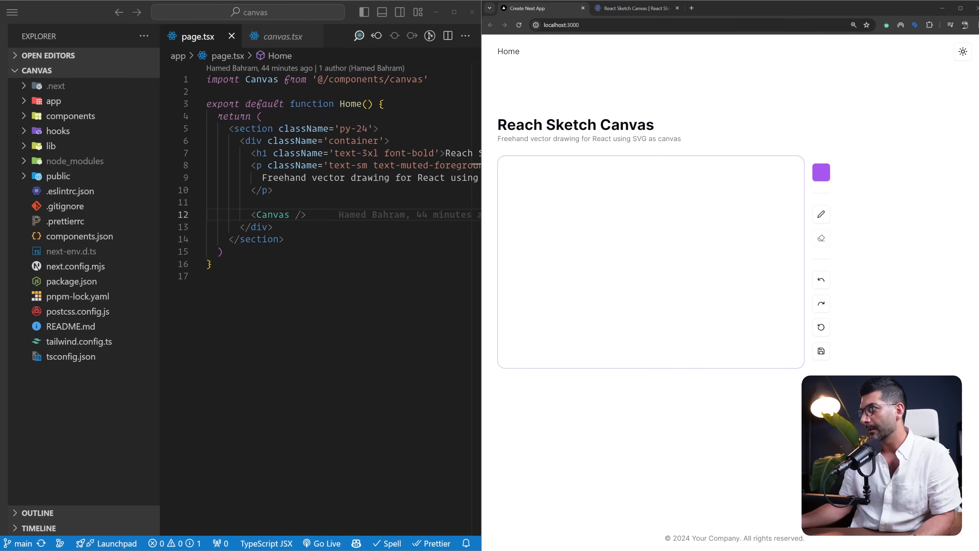
mouse_move(144, 36)
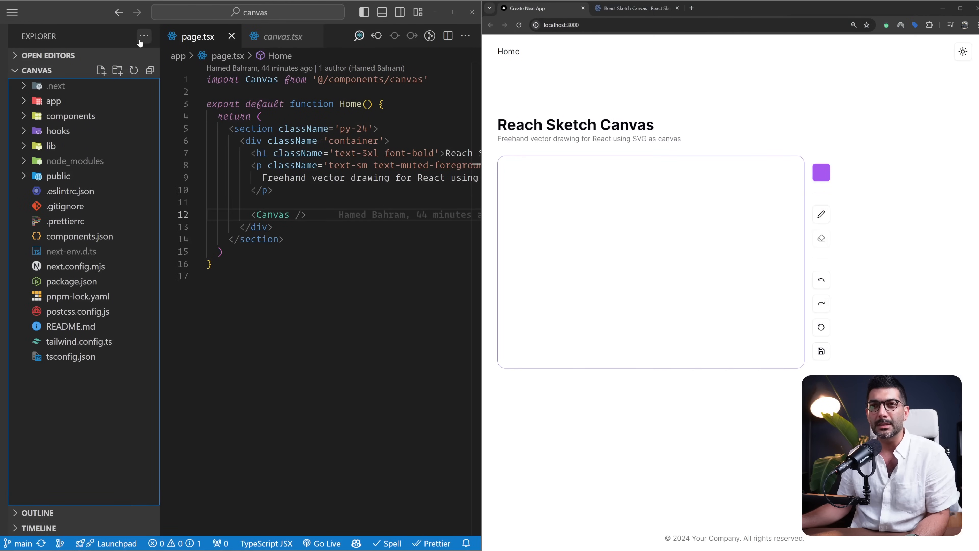
mouse_move(80, 13)
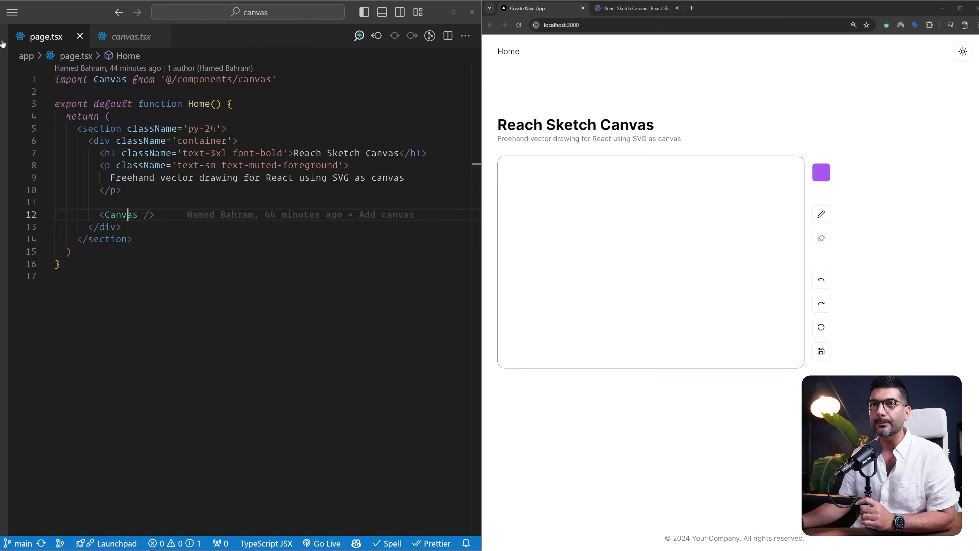
- View the React Sketch Canvas Installation guide, then bring up canvas.tsx in the editor
click(636, 8)
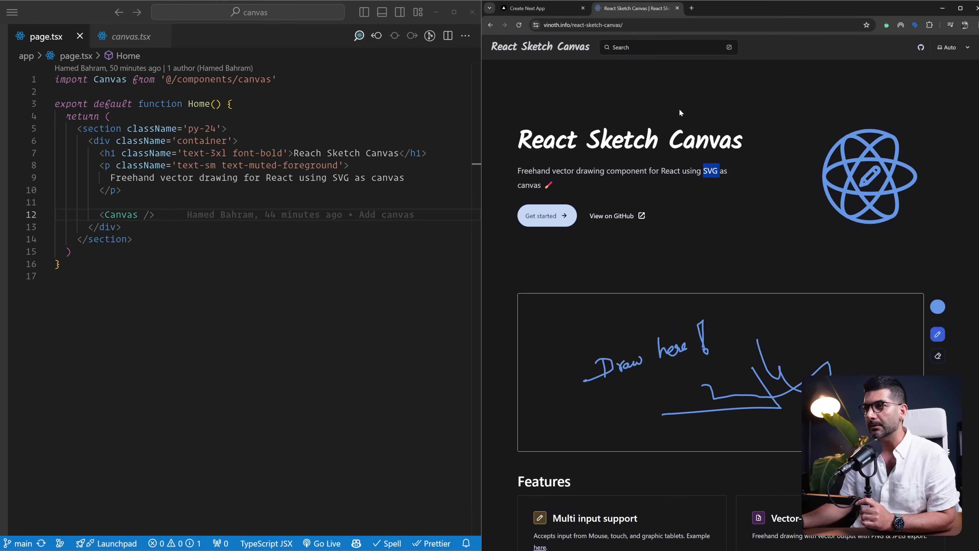
click(540, 215)
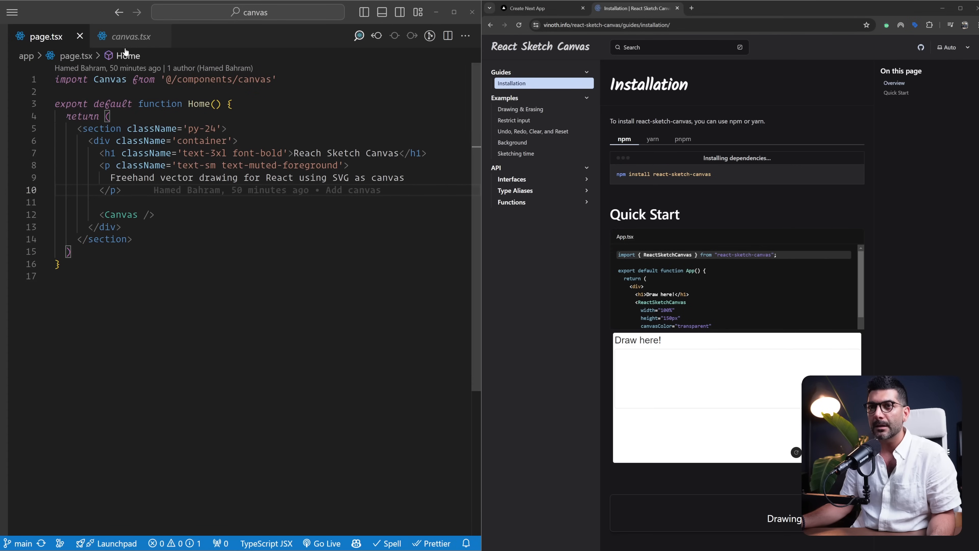
click(130, 36)
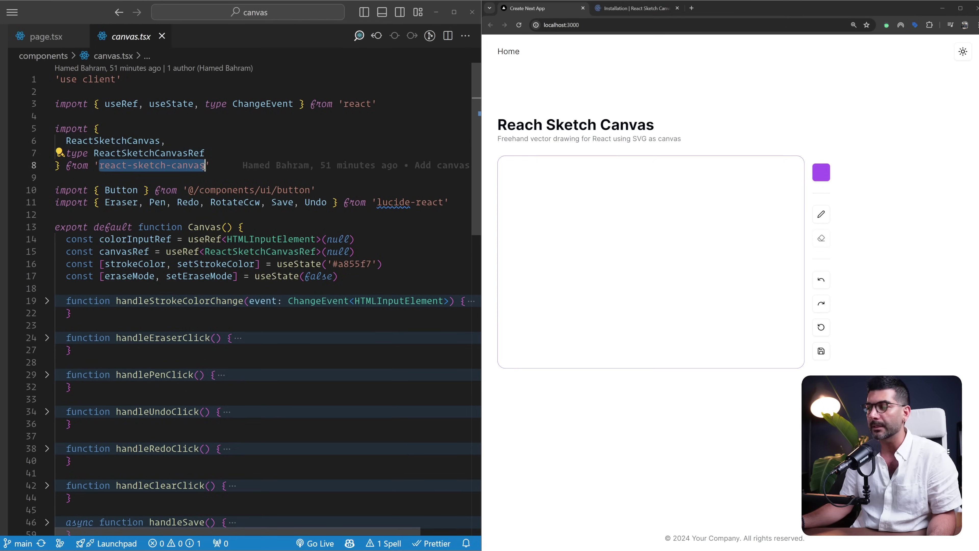
- Scroll canvas.tsx down to the ReactSketchCanvas JSX with its width, height, ref and colour props
click(200, 226)
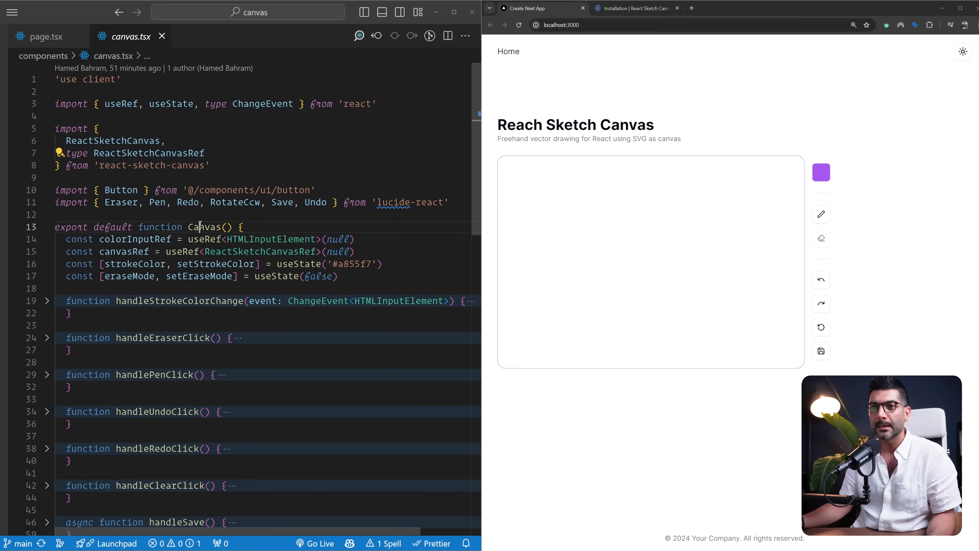
click(46, 226)
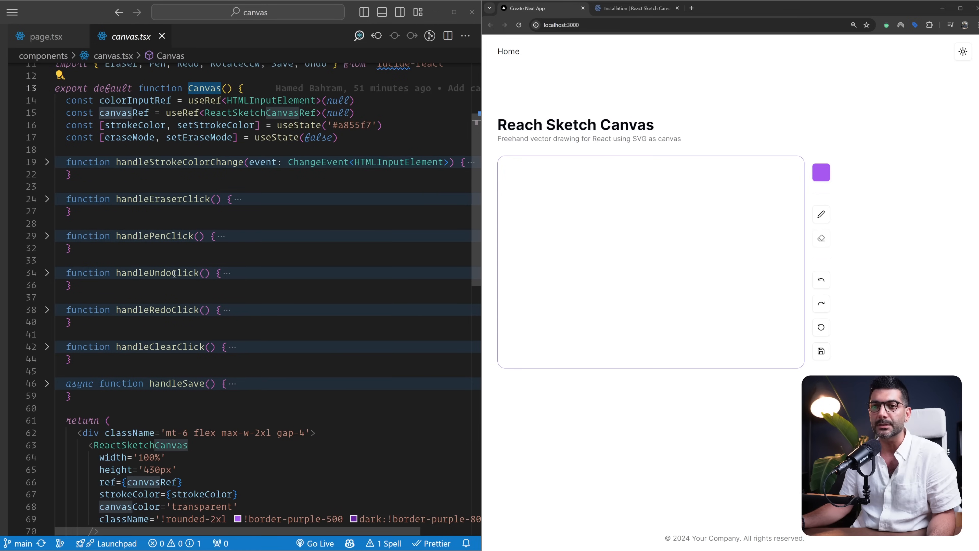
scroll(down, 3)
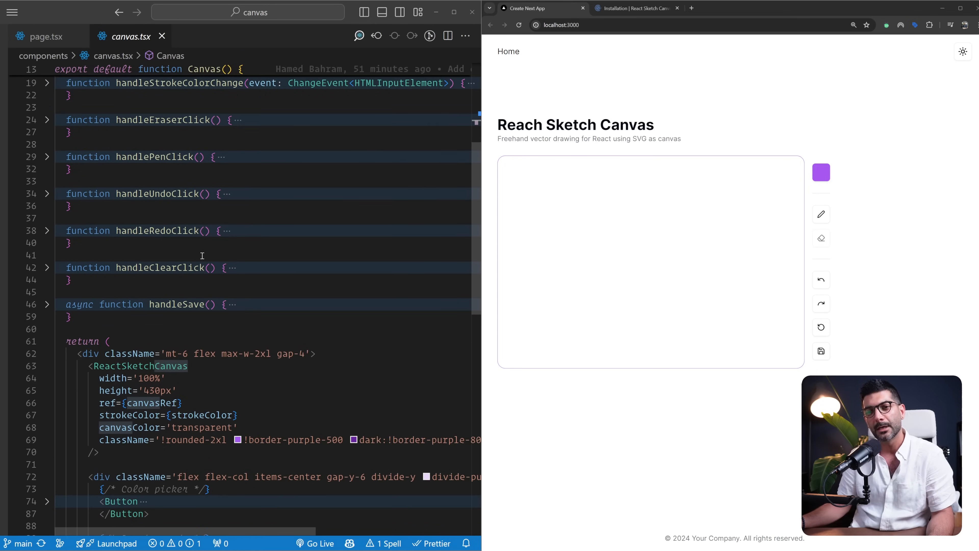
scroll(down, 3)
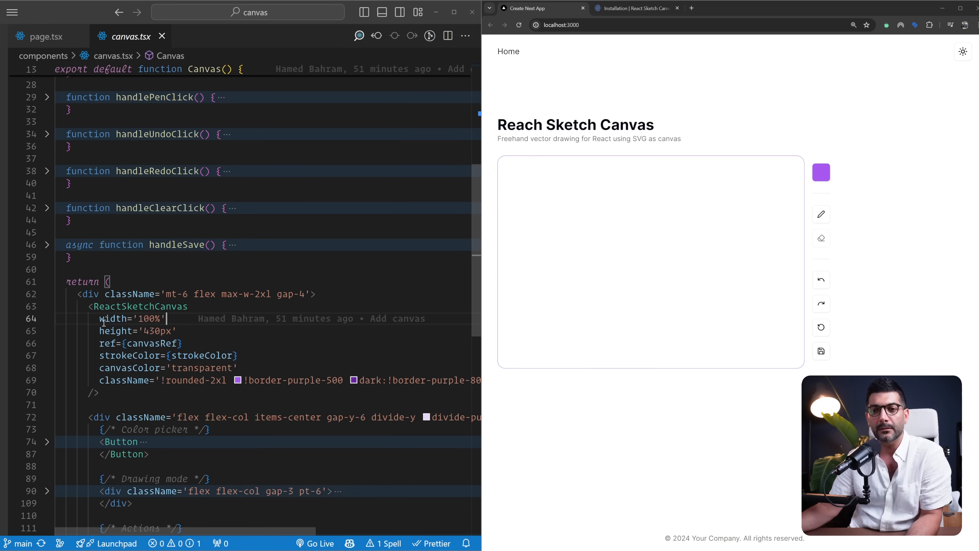
- Look up the CanvasProps interface under API > Interfaces in the docs
click(632, 8)
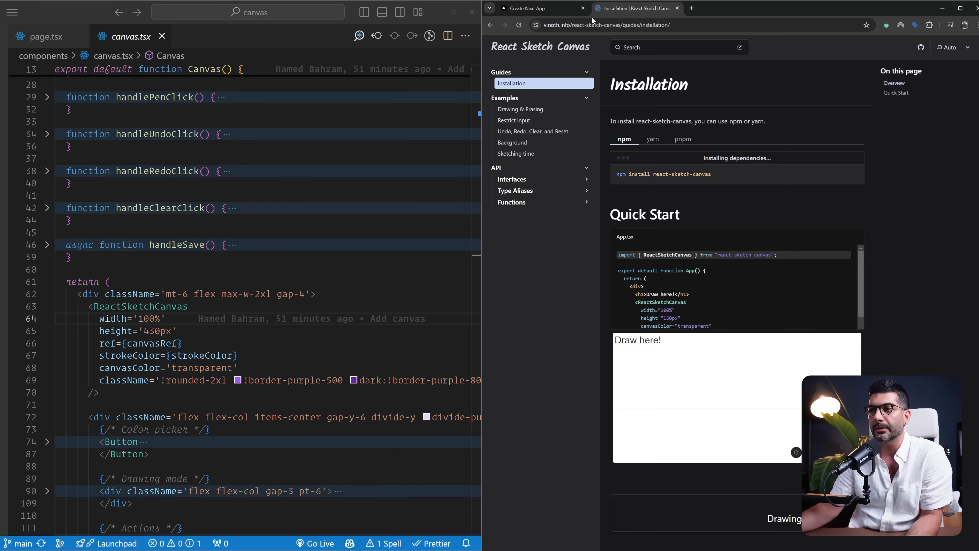
mouse_move(530, 147)
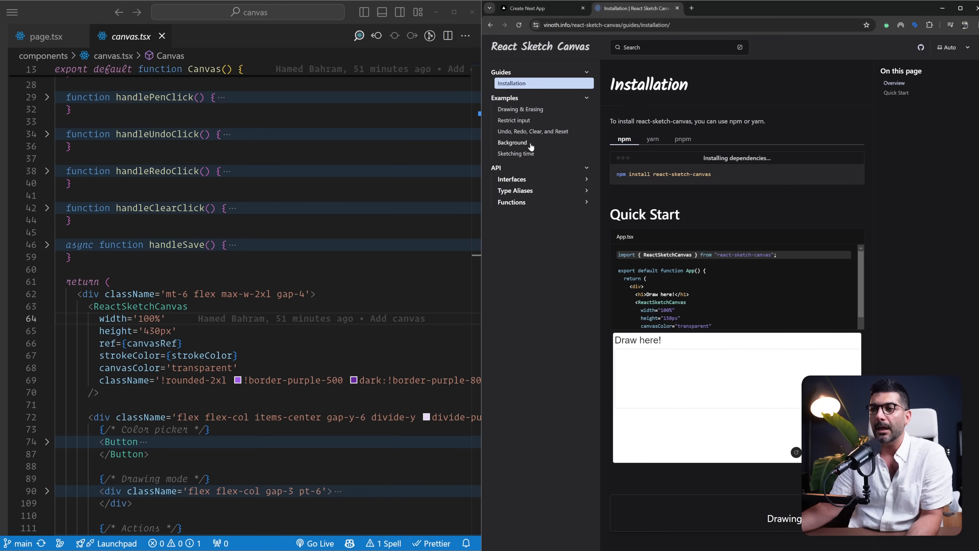
click(512, 179)
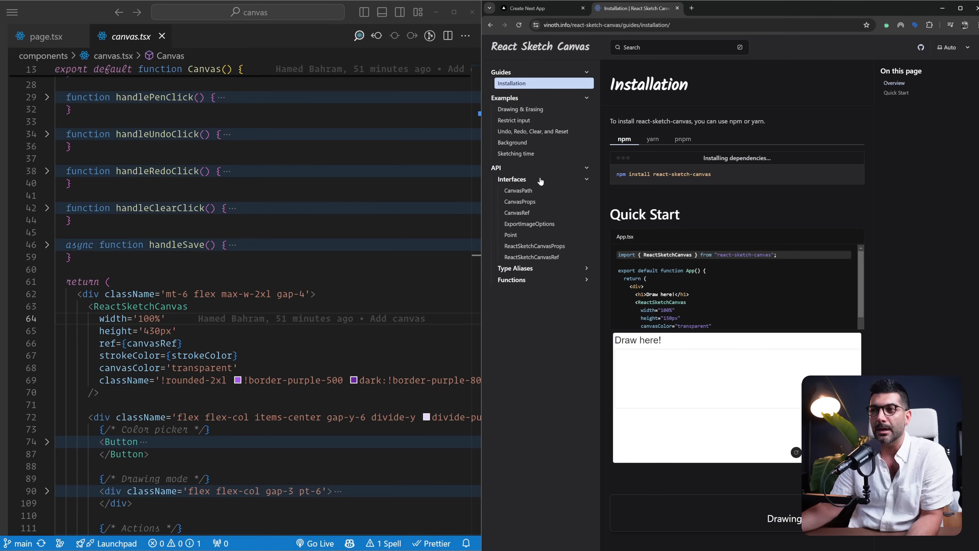
mouse_move(529, 209)
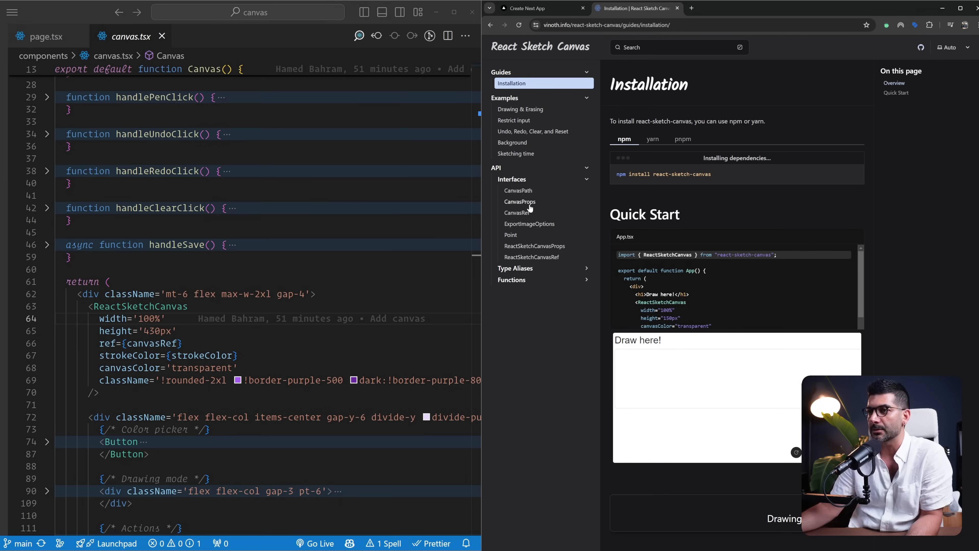
click(511, 179)
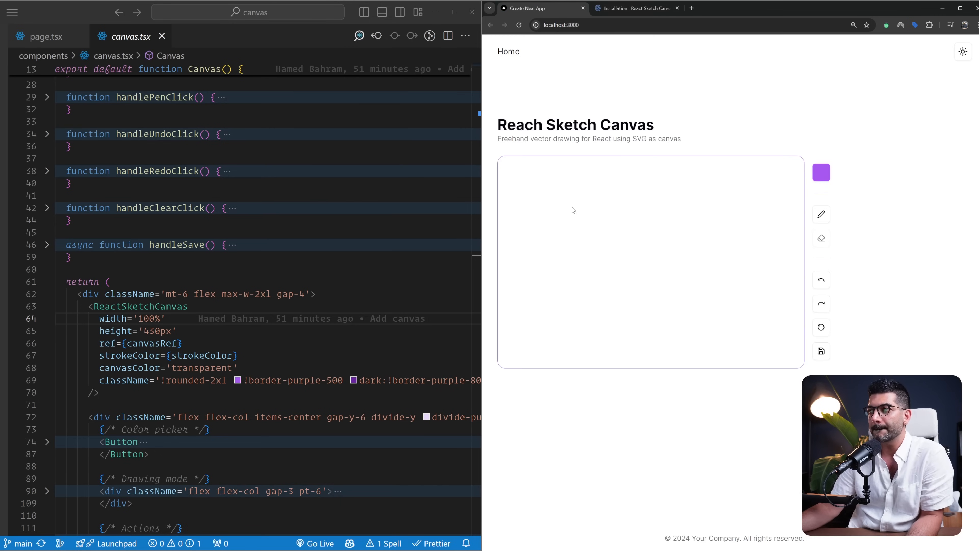
mouse_move(732, 215)
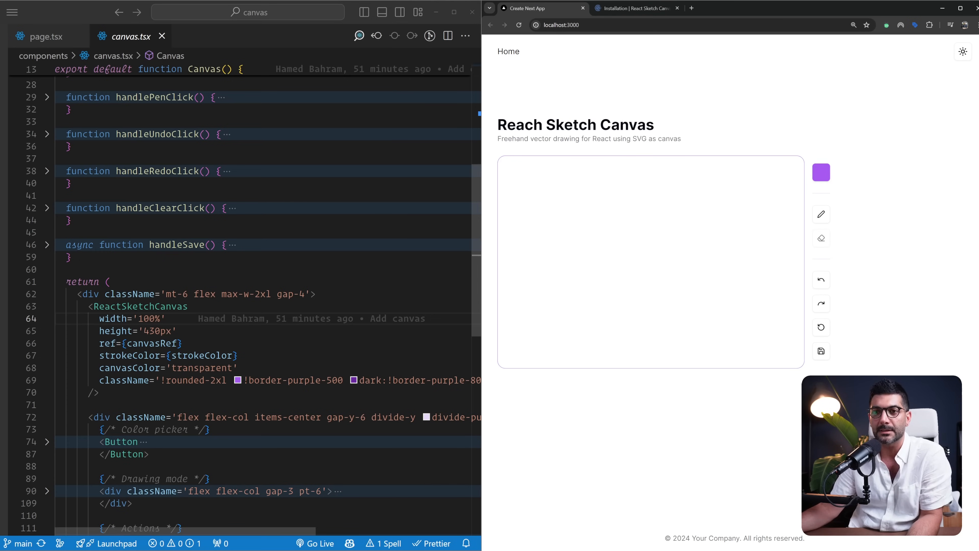
- Review canvas.tsx and jump to the canvasRef declaration via Go to Definition
scroll(down, 3)
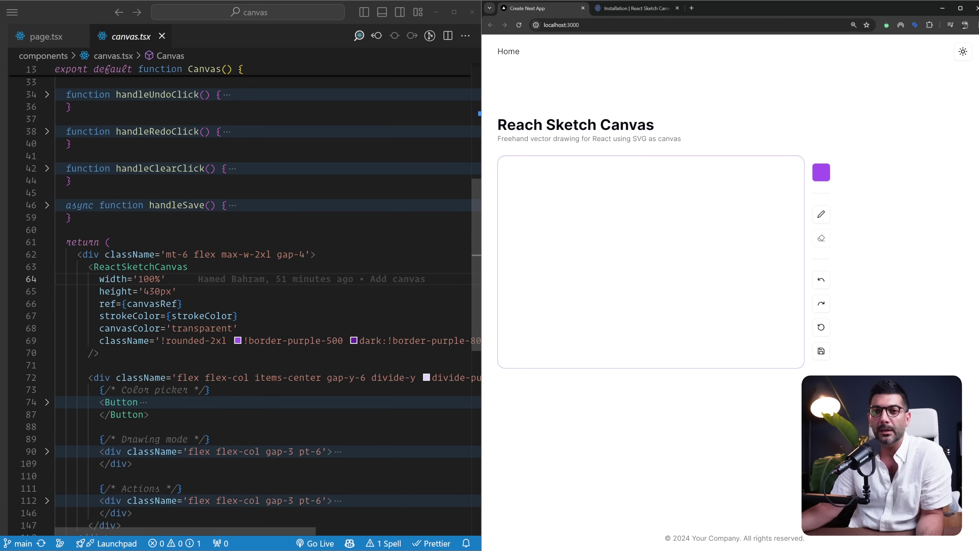
click(141, 304)
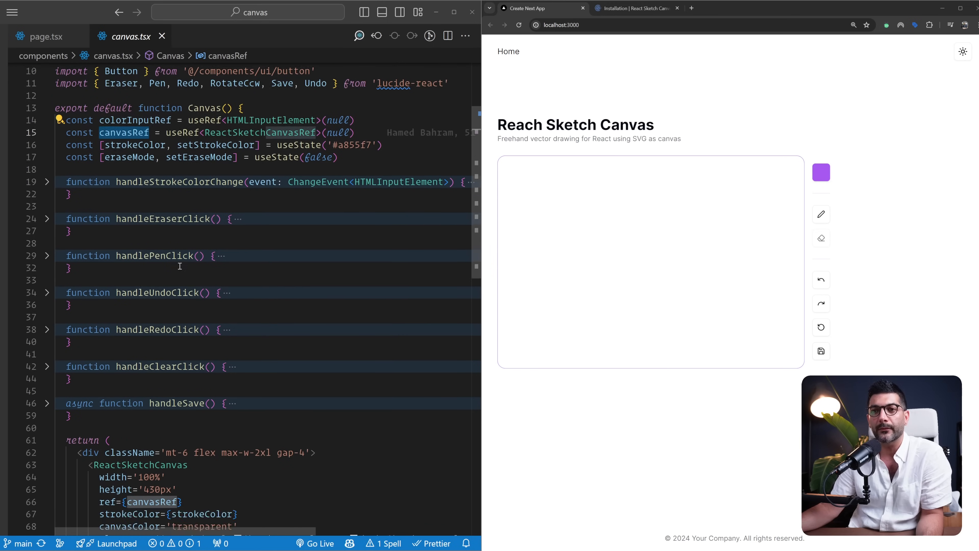
scroll(down, 3)
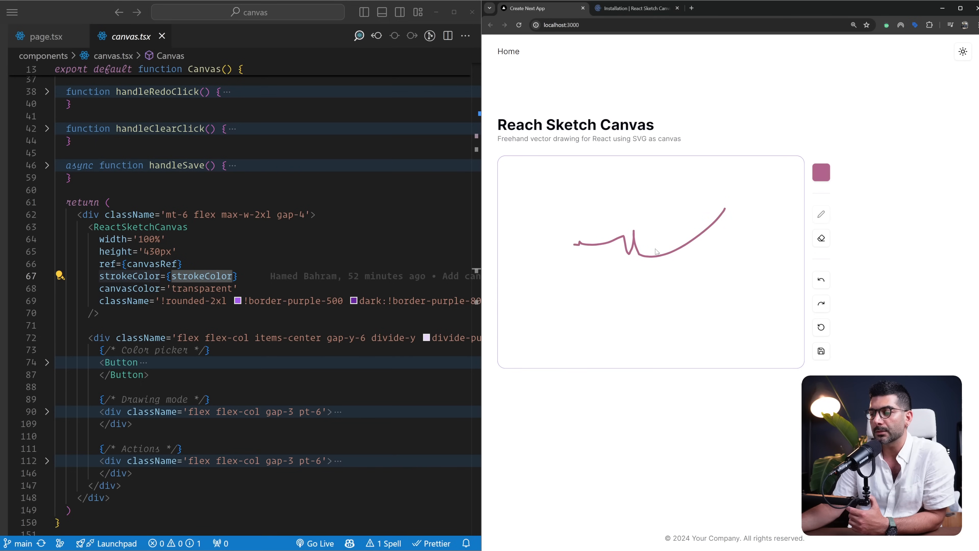
mouse_move(650, 243)
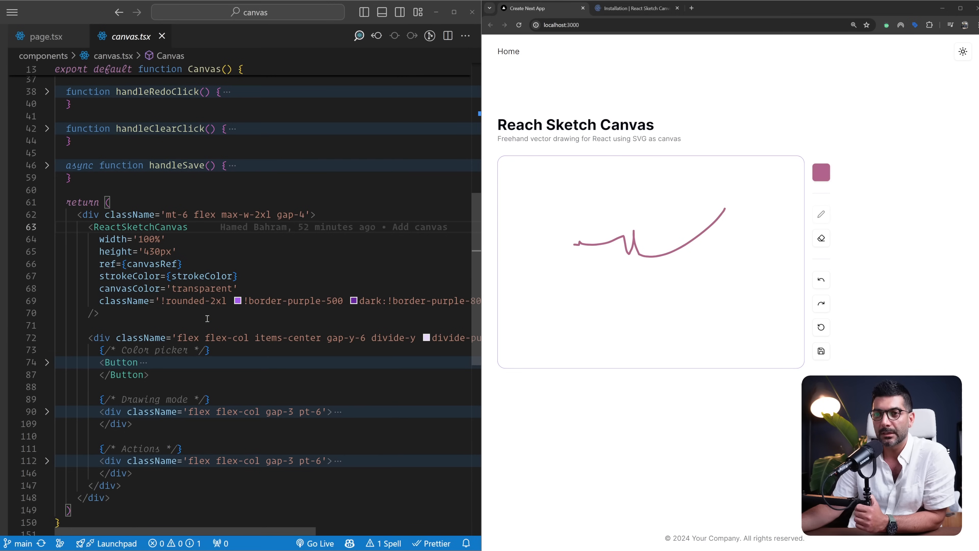
double_click(167, 288)
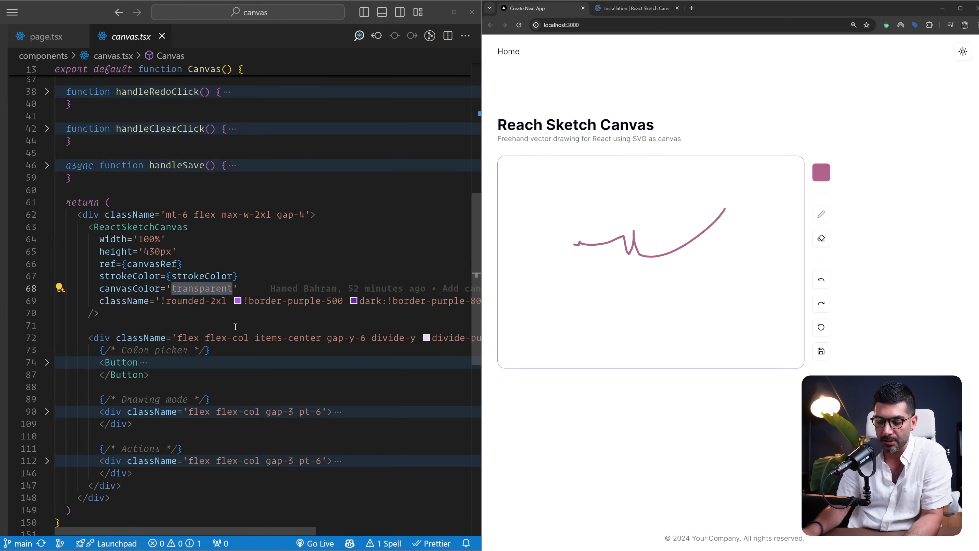
text(#fff)
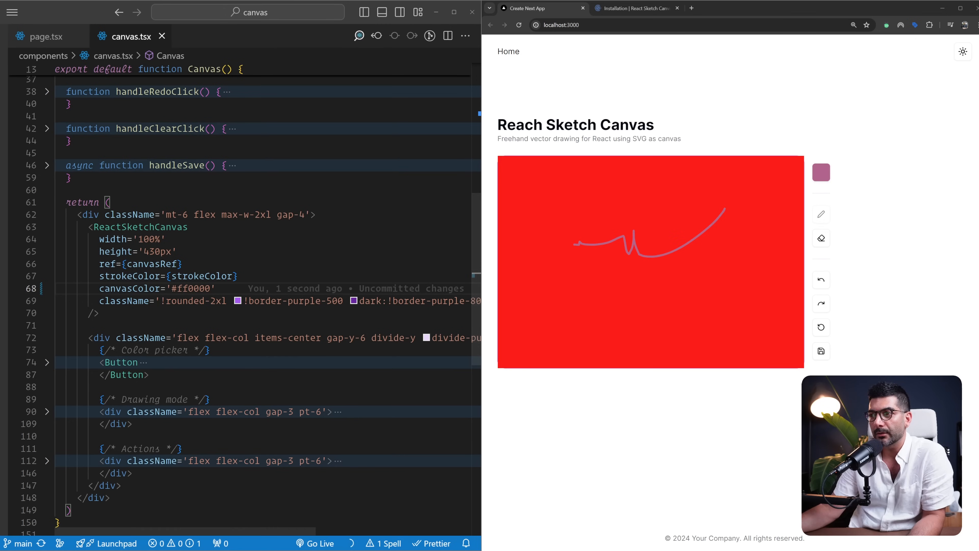
text(transparent)
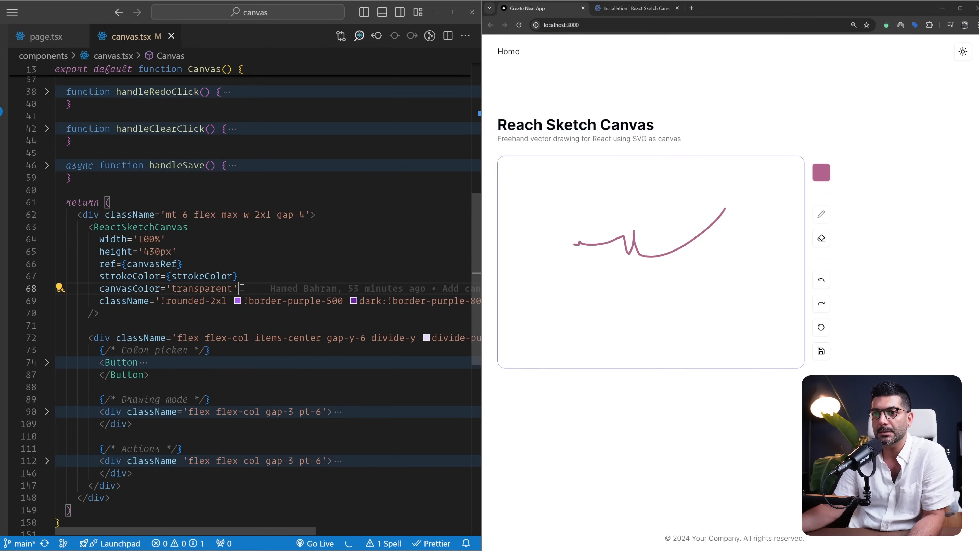
double_click(125, 300)
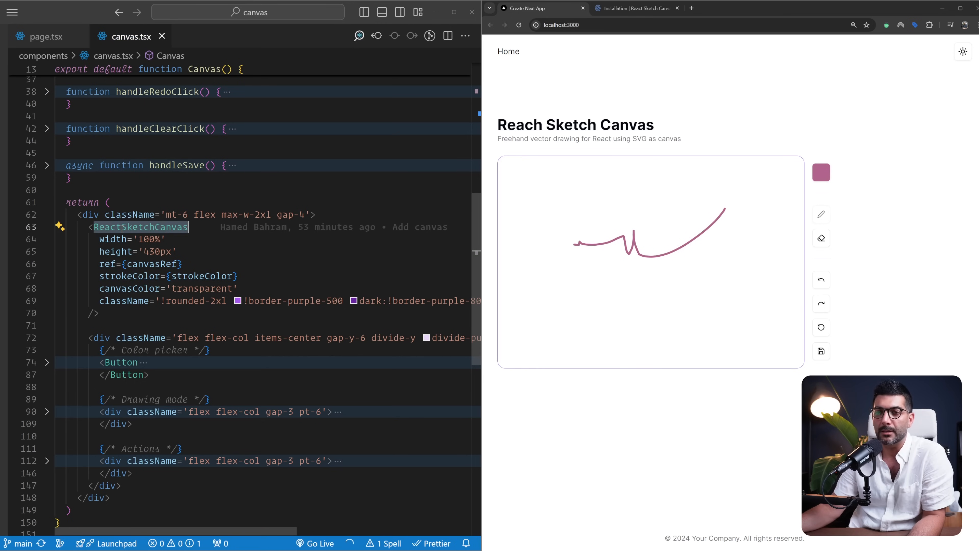
mouse_move(165, 530)
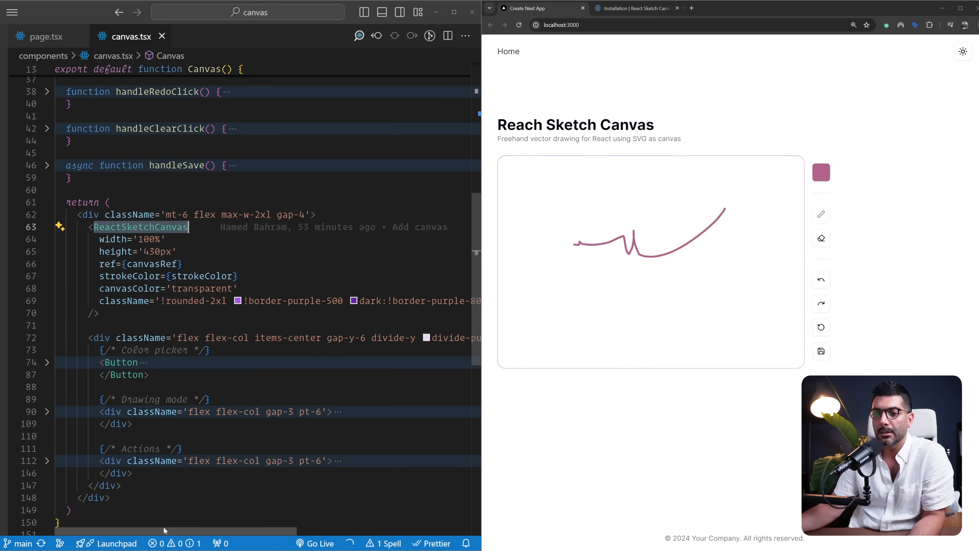
scroll(left, 3)
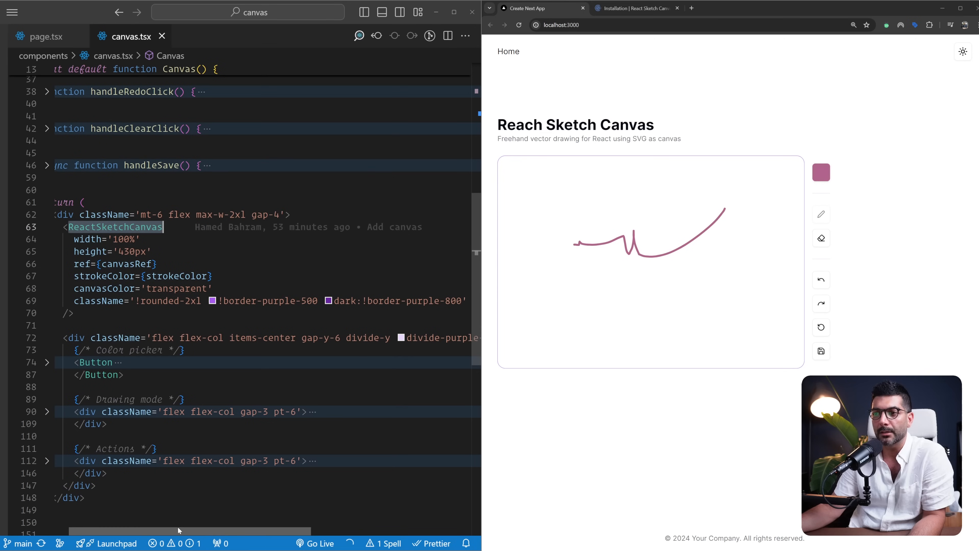
mouse_move(201, 338)
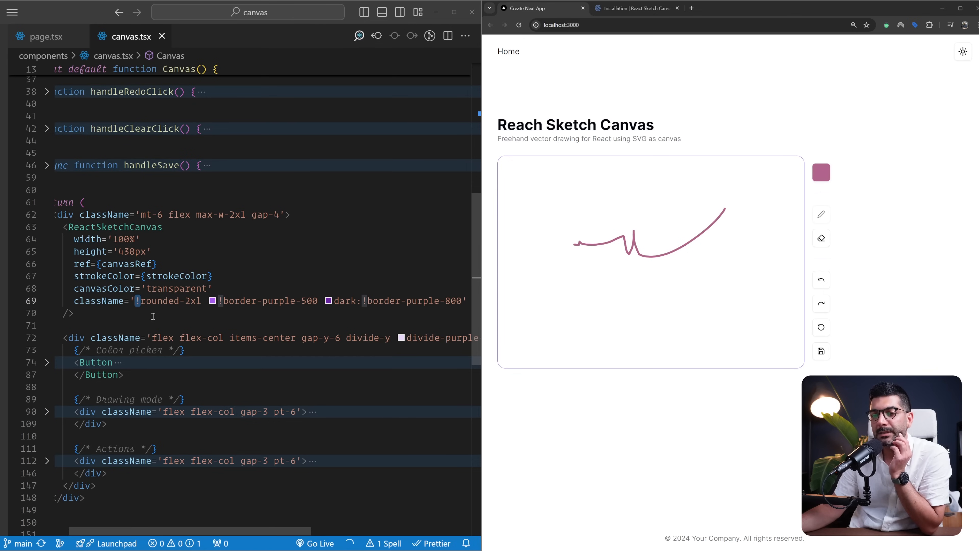
mouse_move(98, 300)
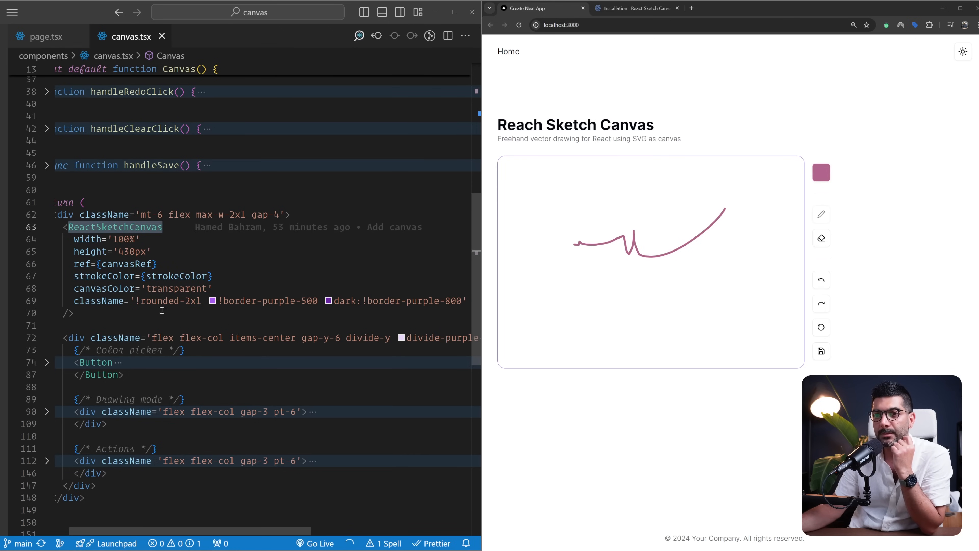
click(139, 300)
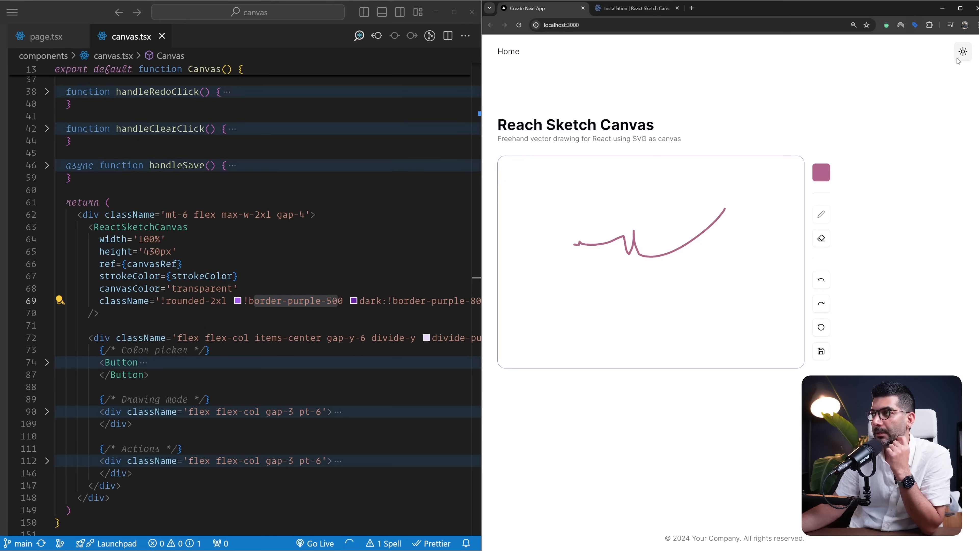
click(962, 51)
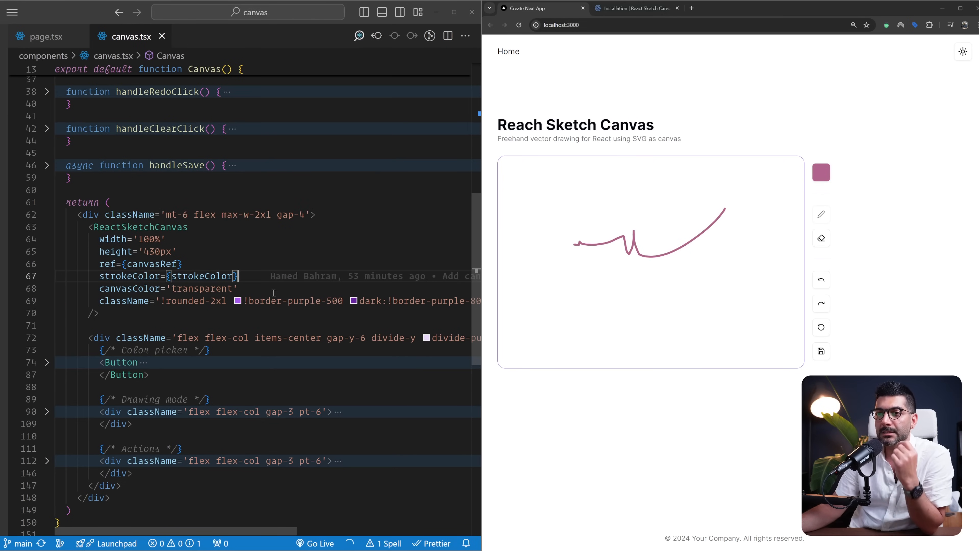
- Try a style prop with backgroundColor on ReactSketchCanvas, then remove it again
text(style={{ backgroundColor: 'transparent')
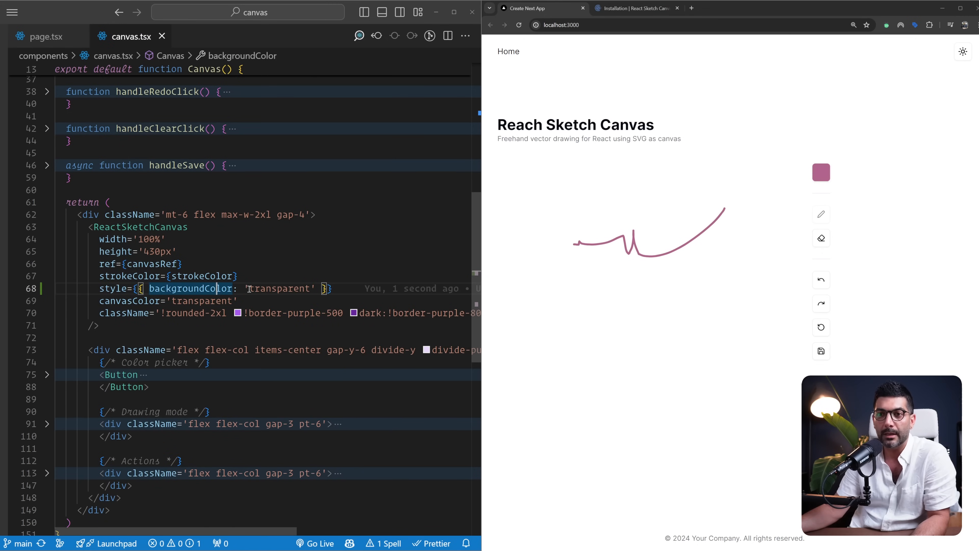
key(Delete)
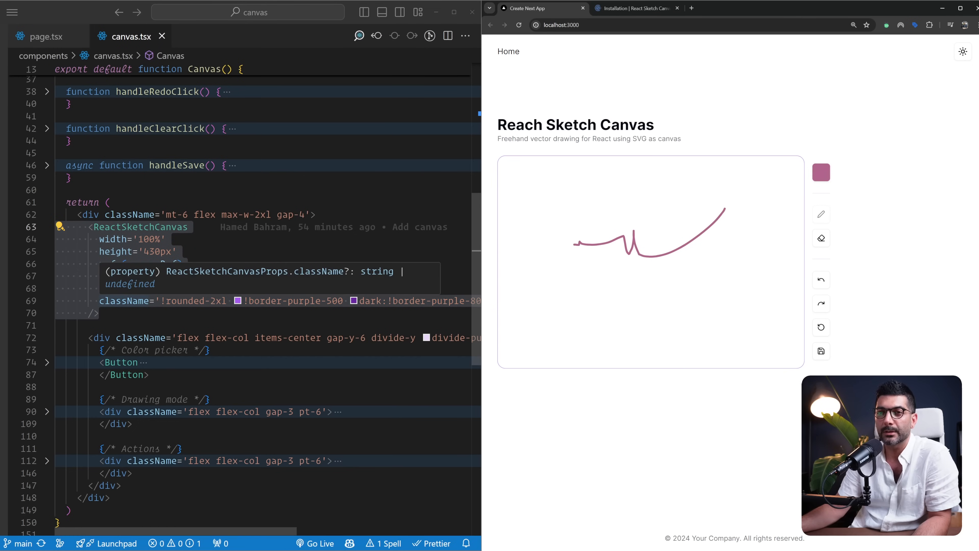
- Inspect the strokeColor useState declaration and the ref prop on the canvas
scroll(up, 3)
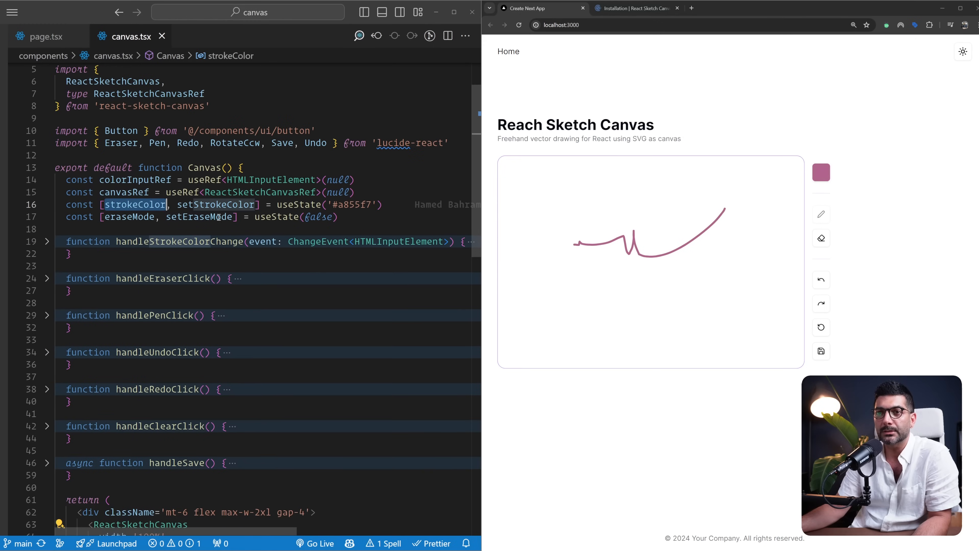
triple_click(219, 204)
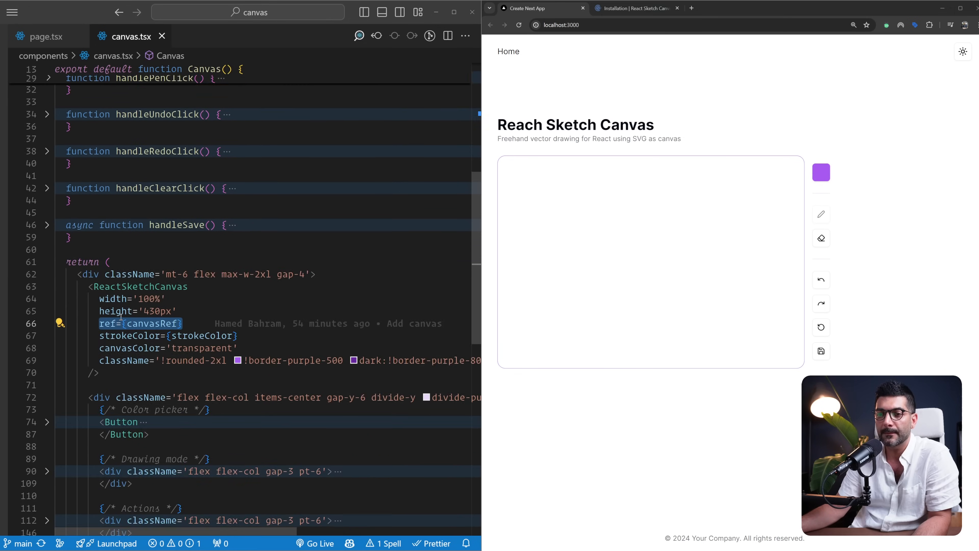
scroll(down, 3)
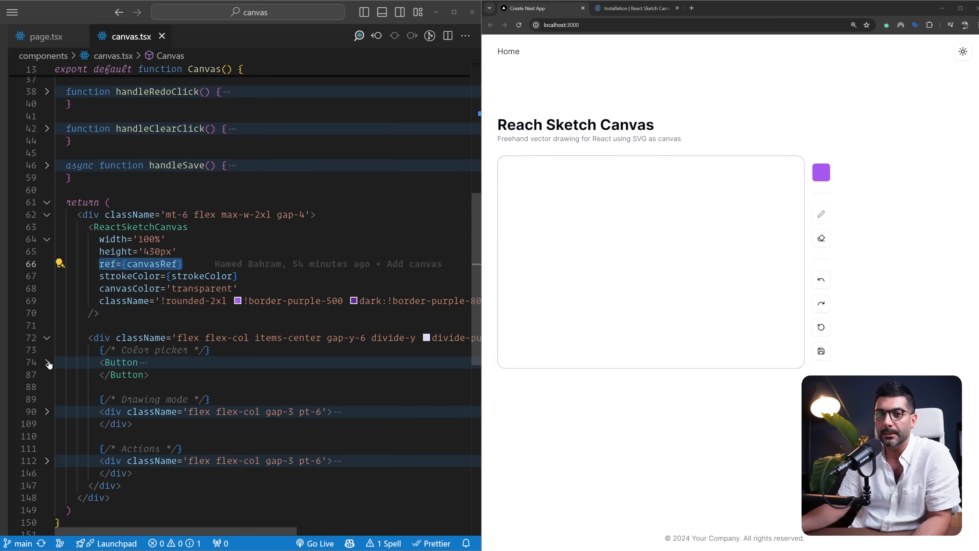
- Unfold the Color picker Button and highlight the hidden <input type='color'> with its ref and onChange
click(47, 363)
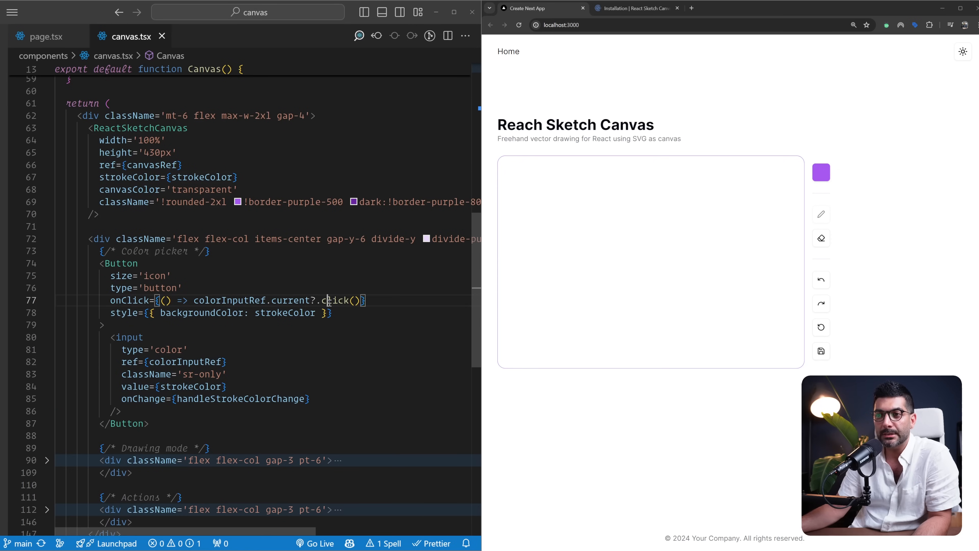
double_click(336, 301)
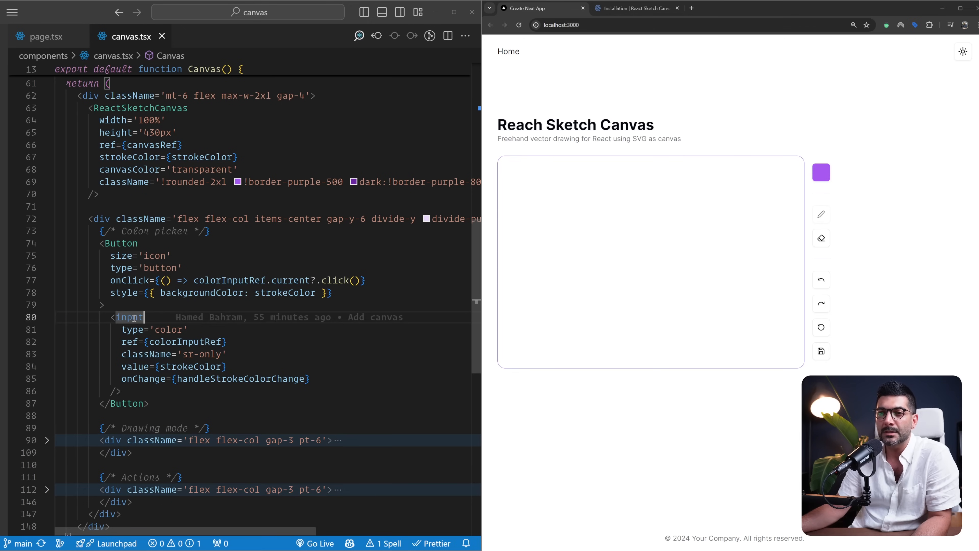
mouse_move(129, 316)
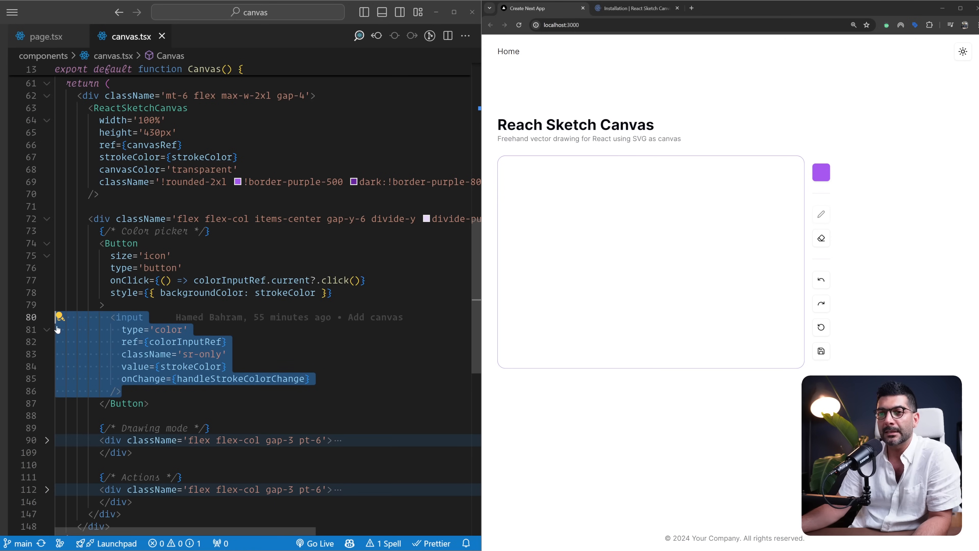
click(131, 391)
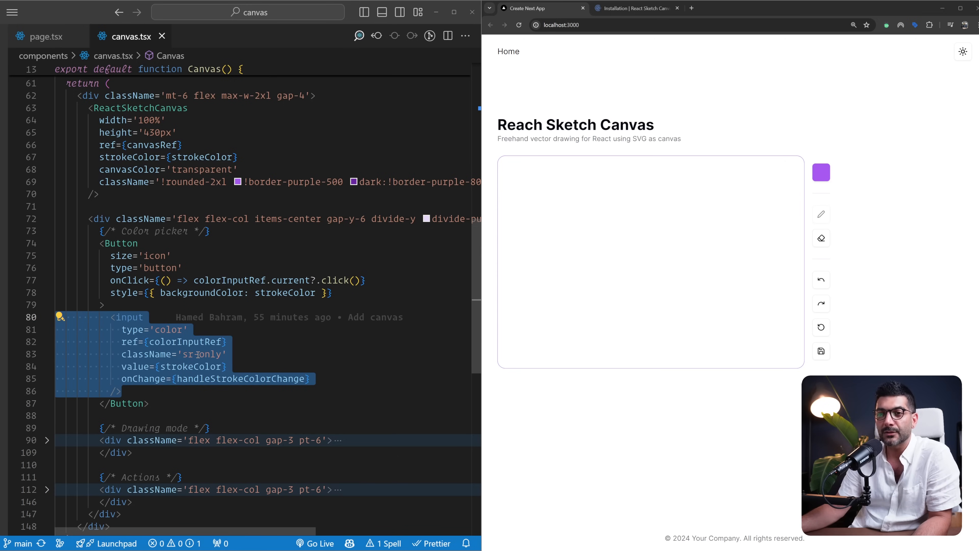
mouse_move(202, 354)
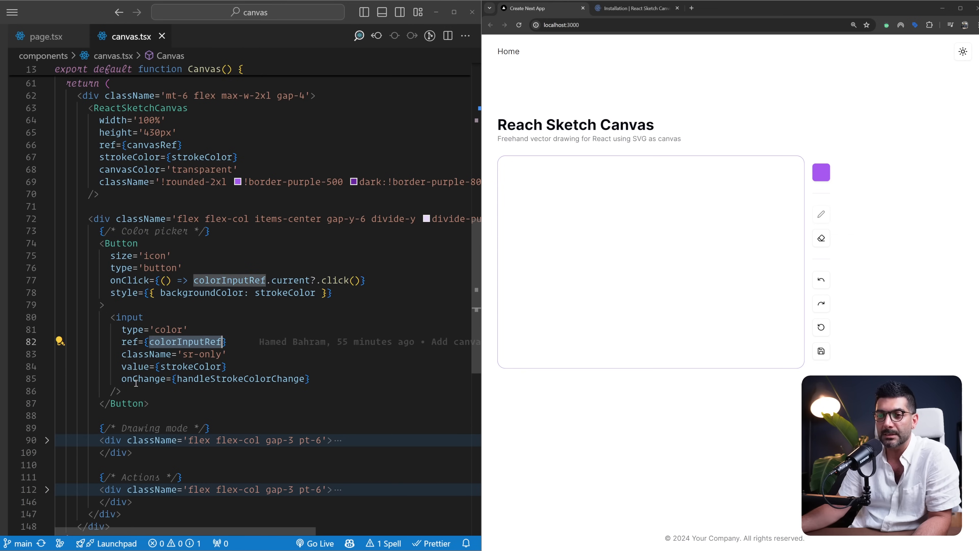
mouse_move(335, 279)
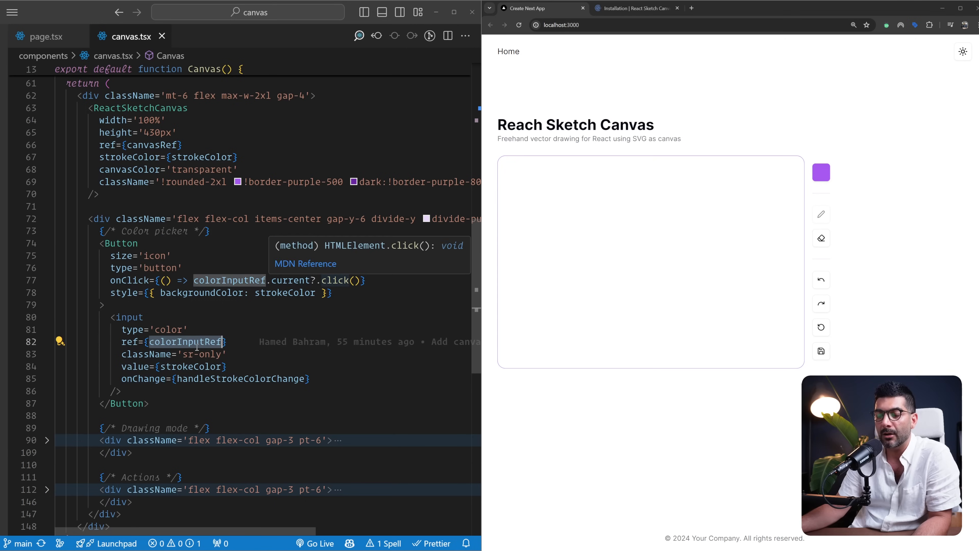
mouse_move(884, 202)
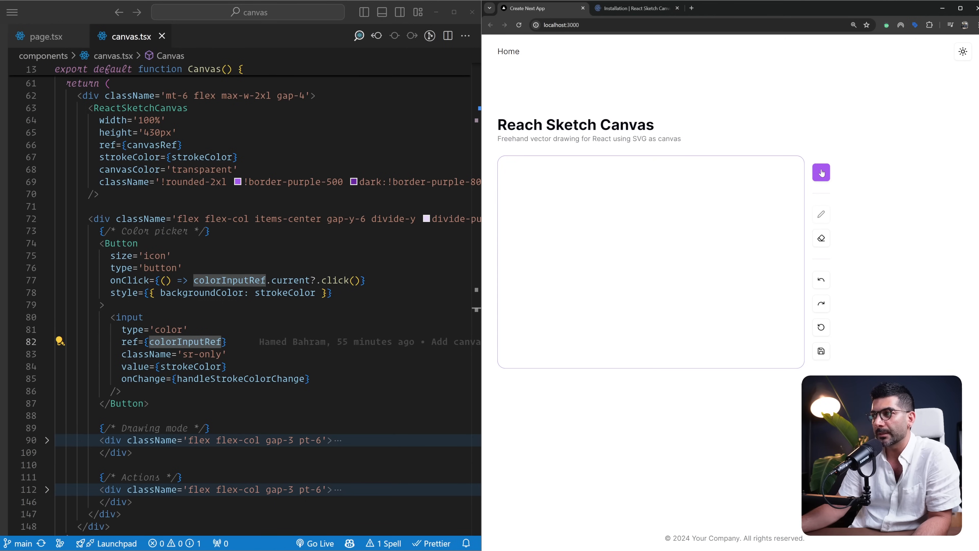
mouse_move(883, 195)
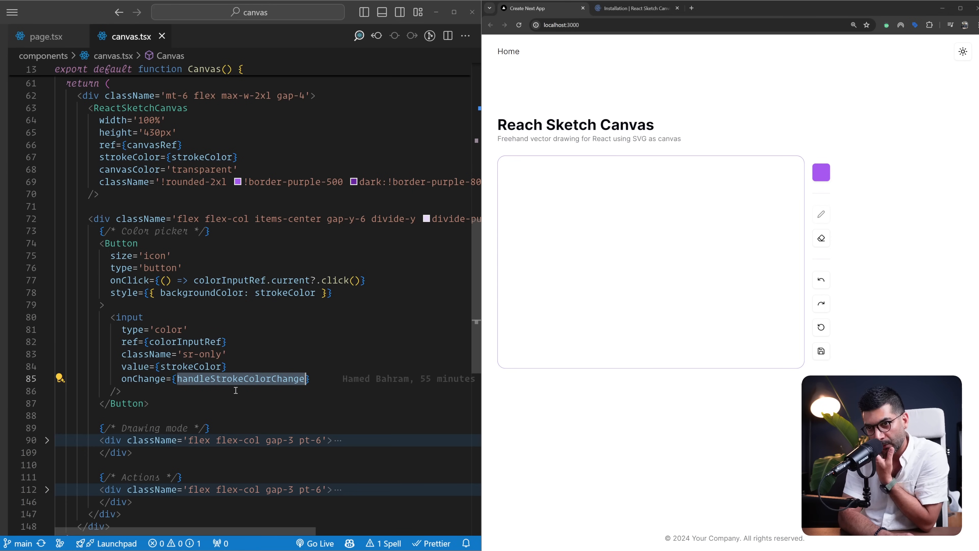
- Review the surrounding markup and fold the Color picker Button block again
scroll(up, 3)
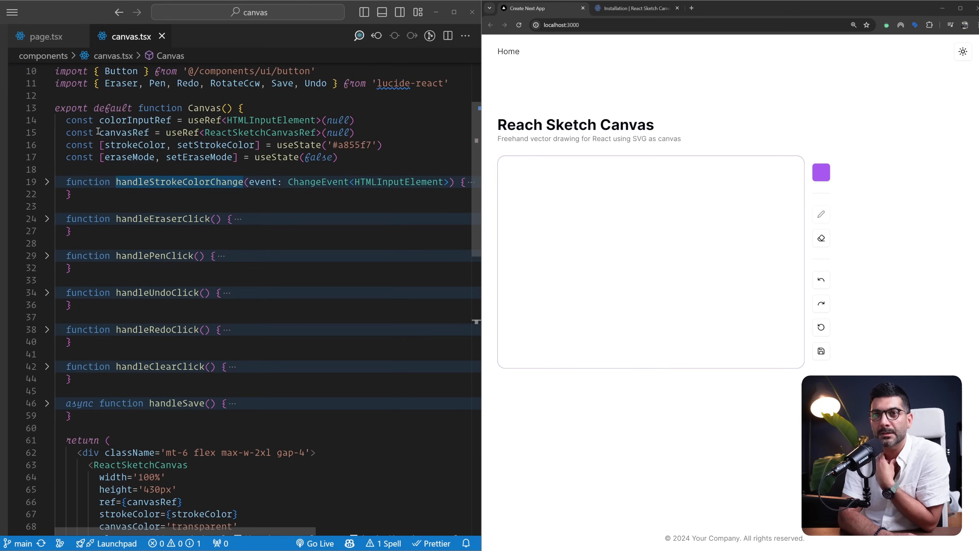
scroll(down, 3)
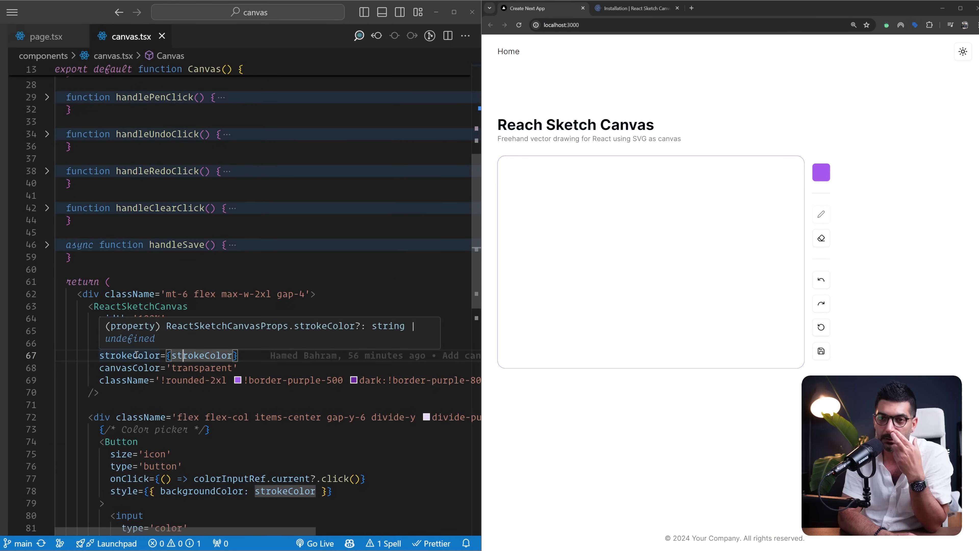
scroll(down, 3)
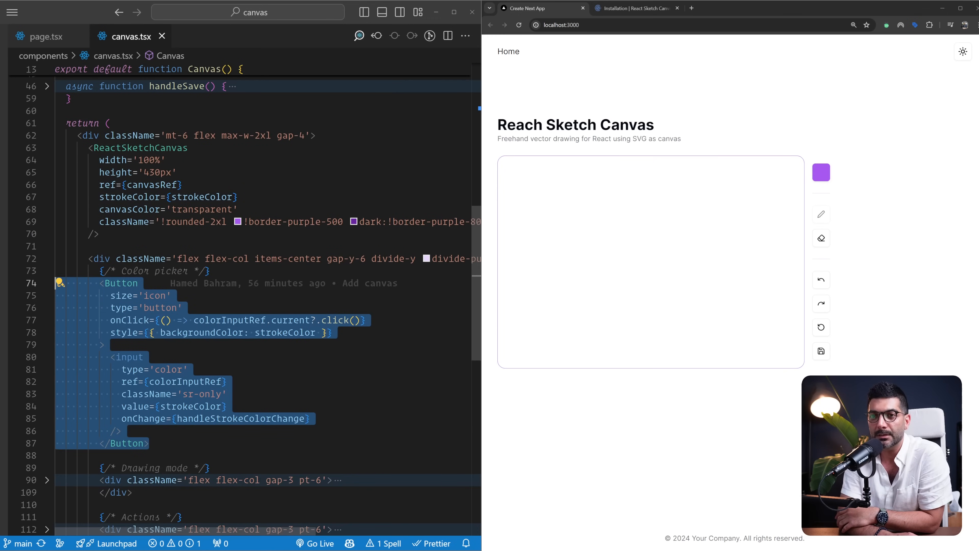
click(47, 283)
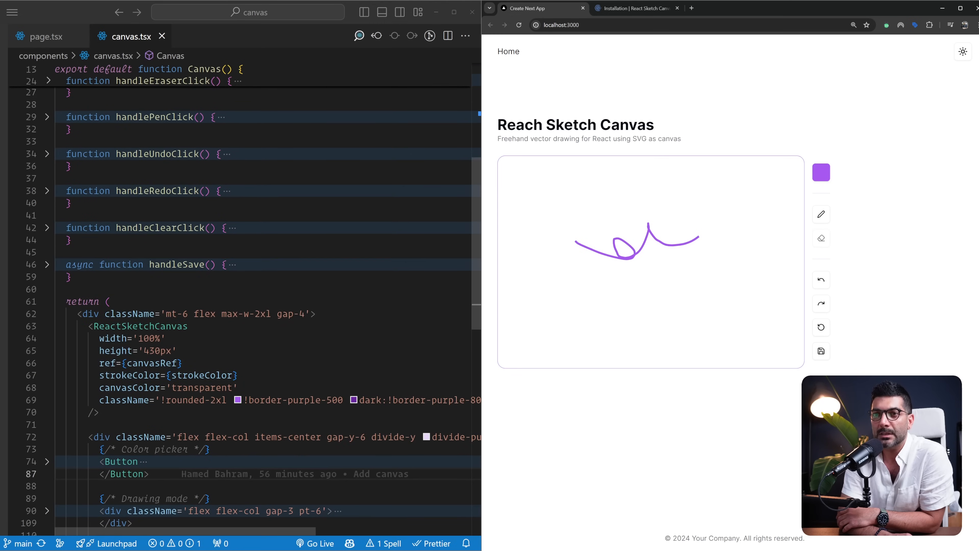
- Unfold handleEraserClick and highlight its eraseMode(true) call on the canvas ref
scroll(up, 3)
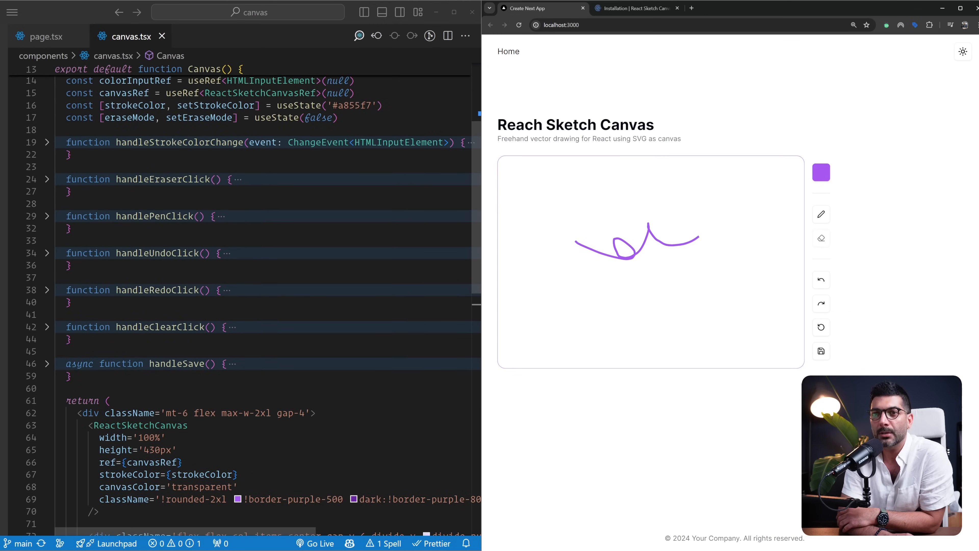
click(47, 179)
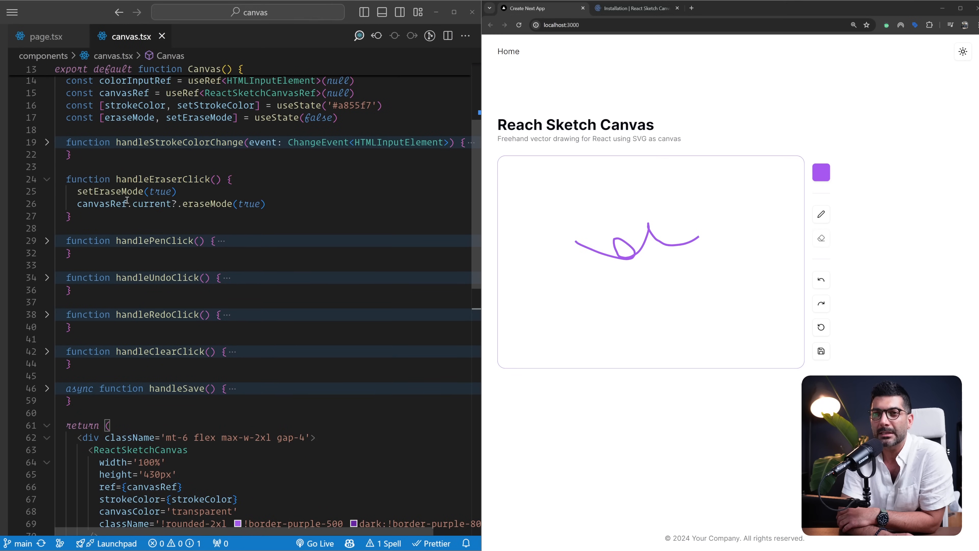
scroll(up, 3)
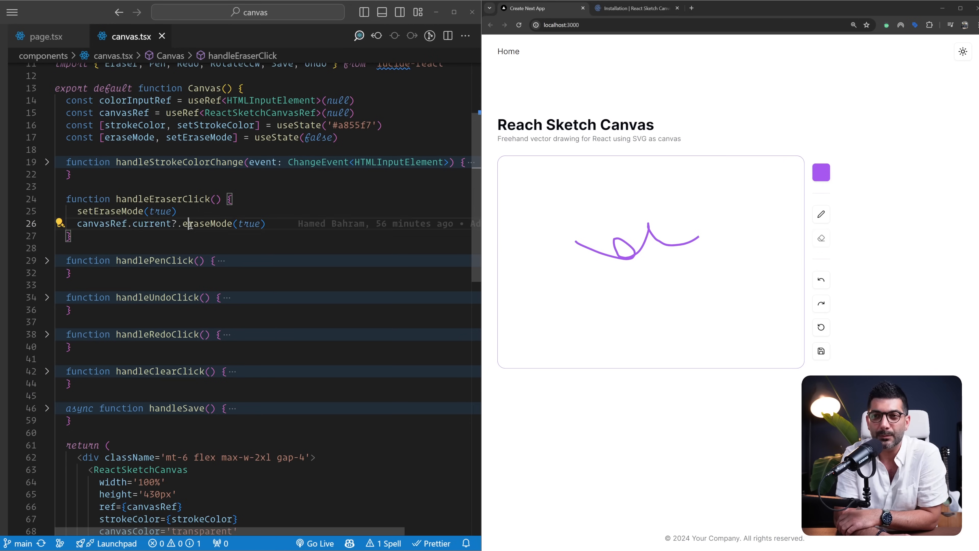
double_click(208, 223)
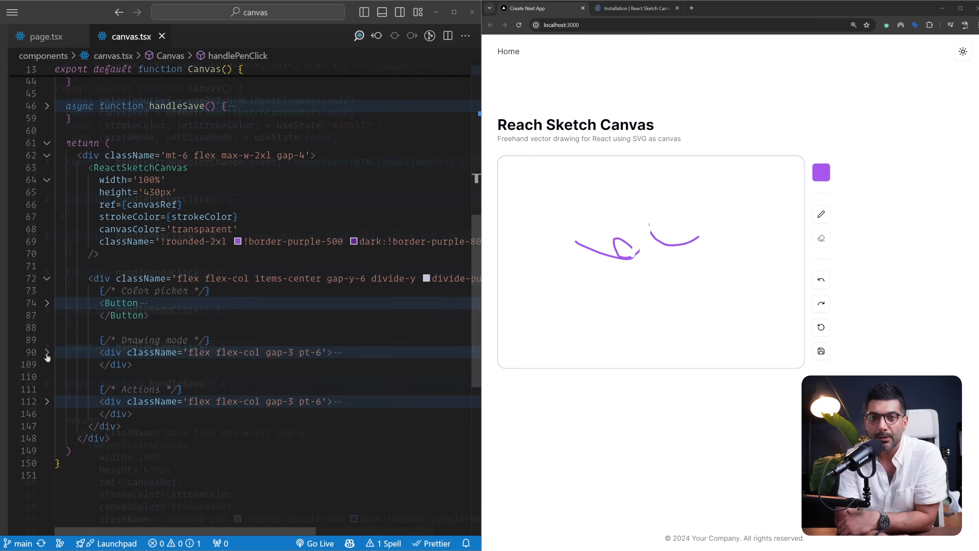
- Unfold the Drawing mode div showing the Pen and Eraser buttons disabled by erase mode
click(47, 351)
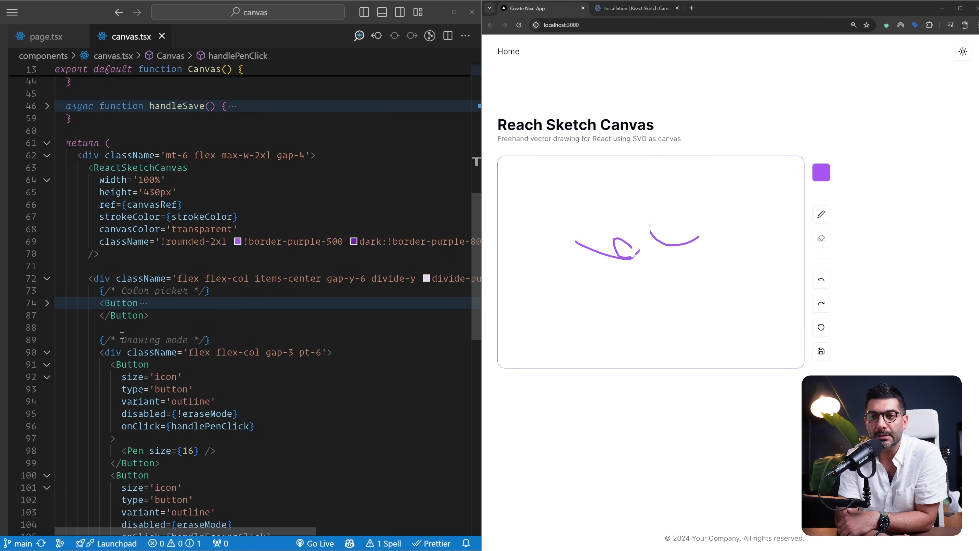
scroll(down, 3)
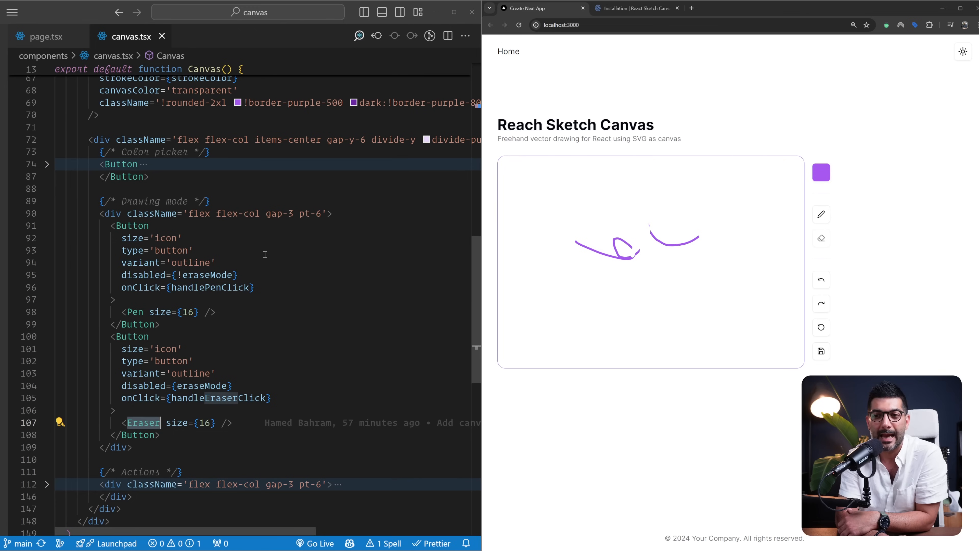
mouse_move(144, 385)
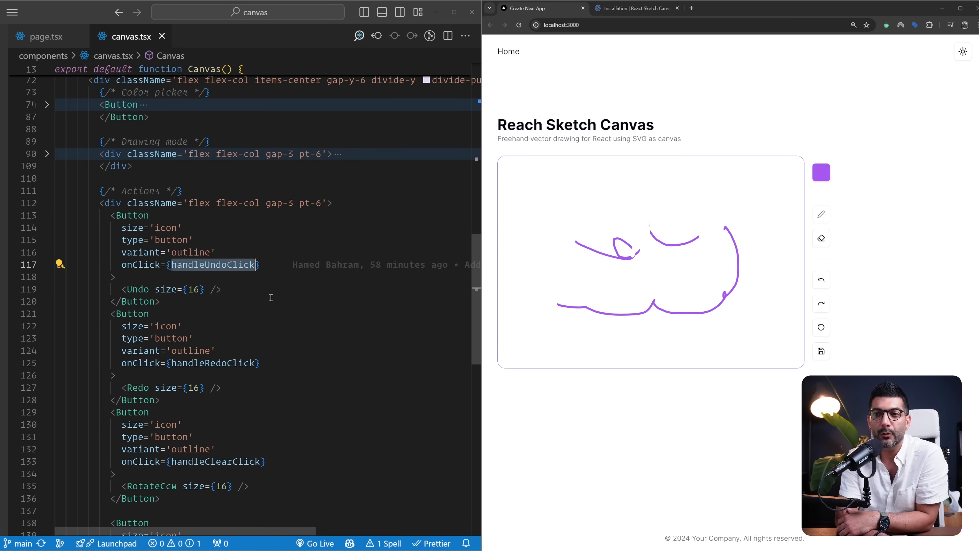
- Highlight the undo() and redo() calls in handleUndoClick and handleRedoClick
scroll(up, 3)
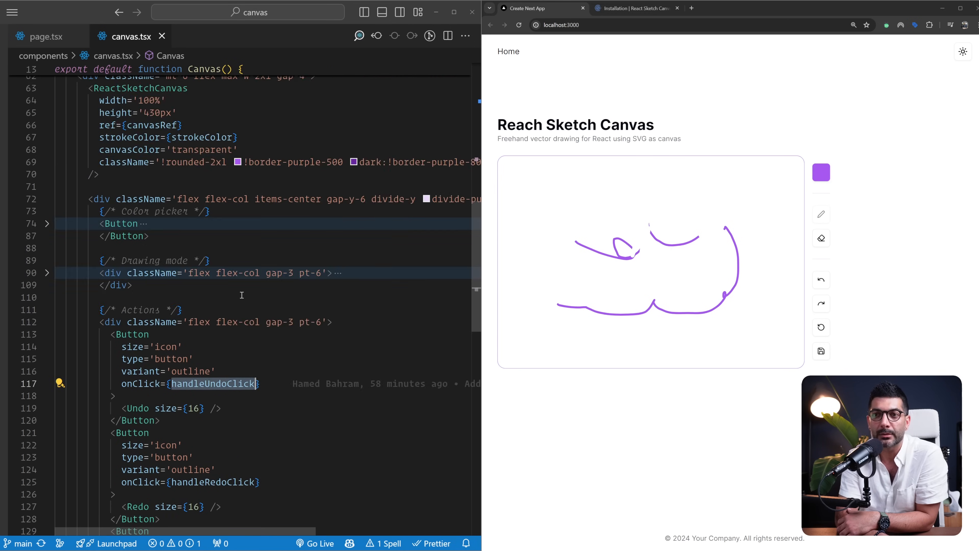
scroll(up, 3)
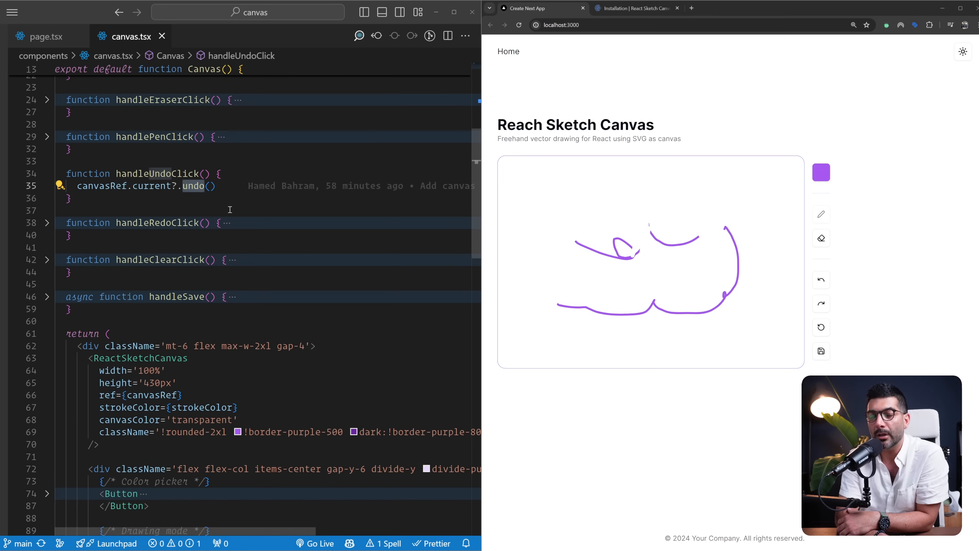
mouse_move(168, 190)
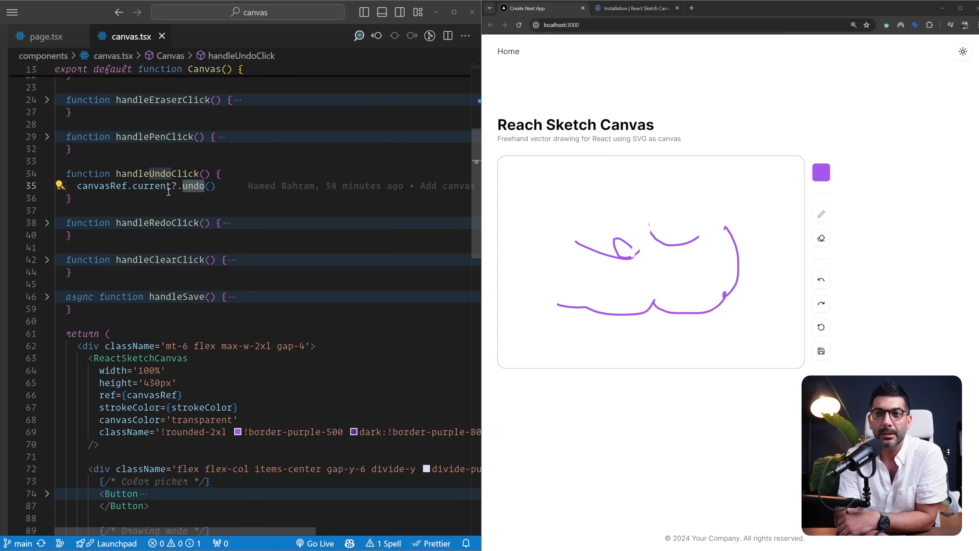
double_click(101, 185)
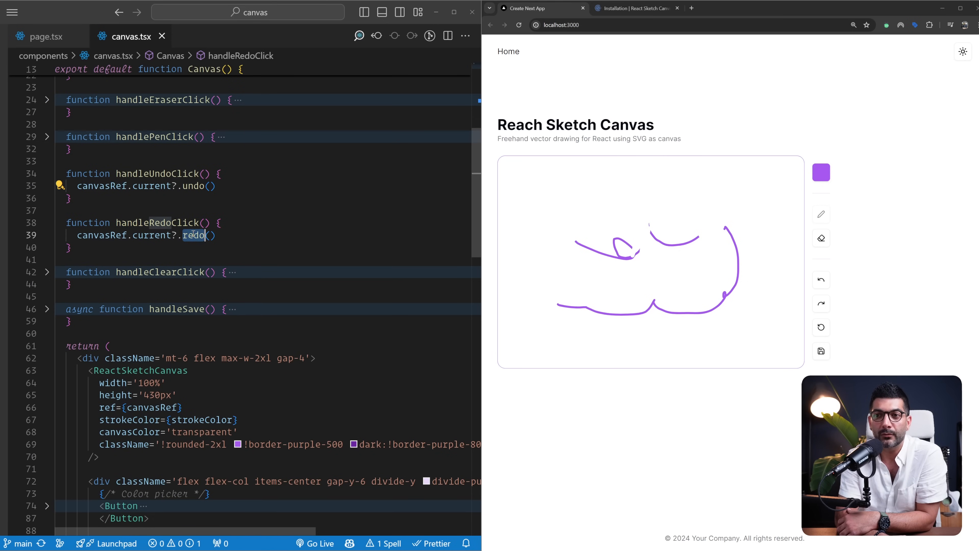
click(46, 271)
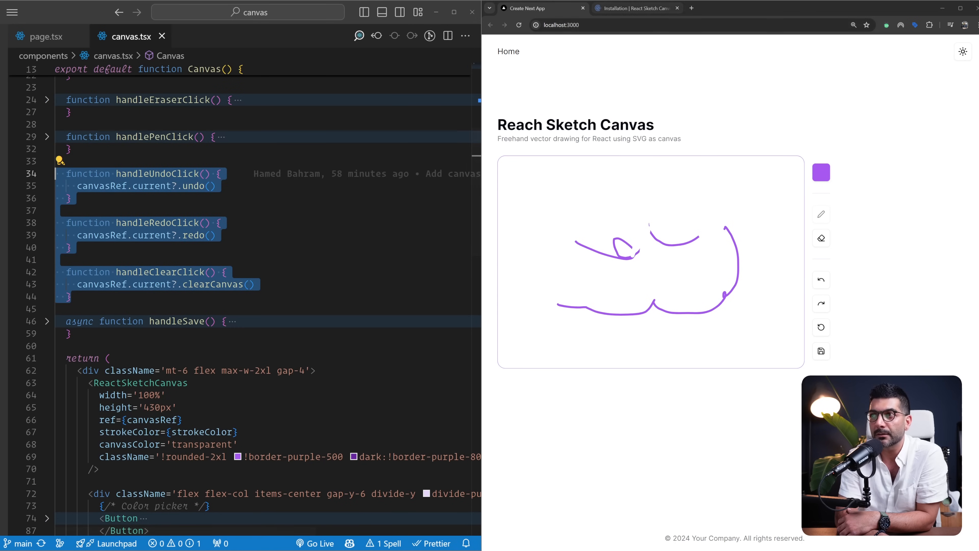
- Check the CanvasRef interface docs, then return to the running sketch app
click(632, 8)
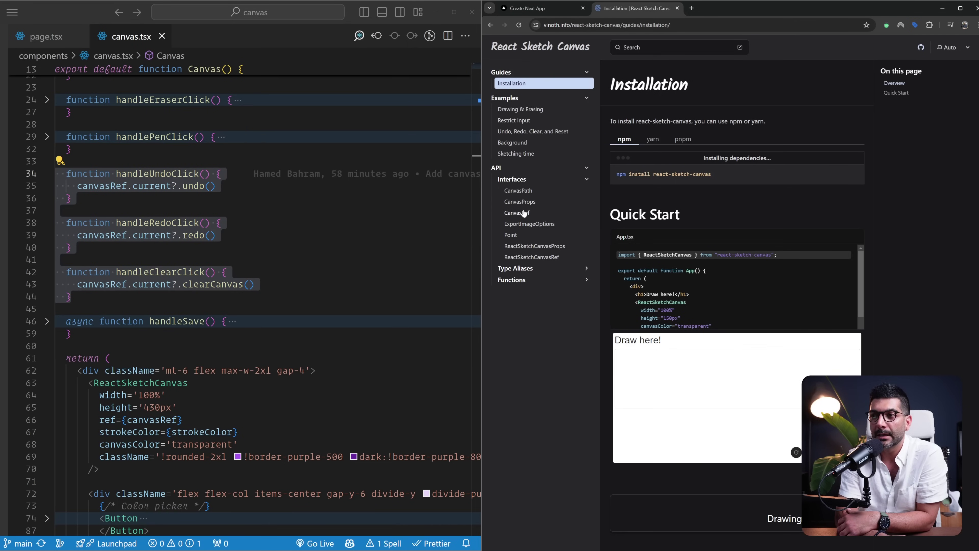
click(517, 213)
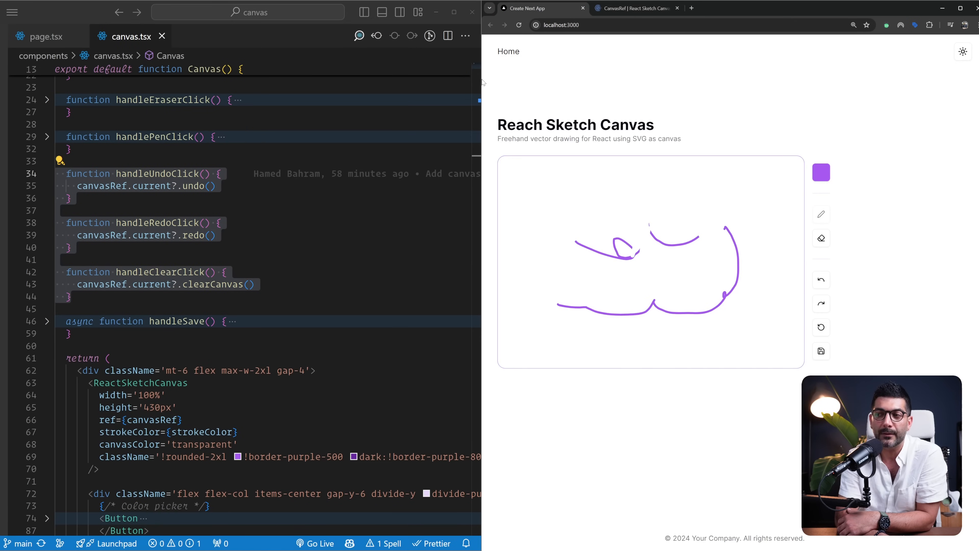
- Scroll to the Actions buttons and jump to a handler's definition with Ctrl+click
scroll(down, 3)
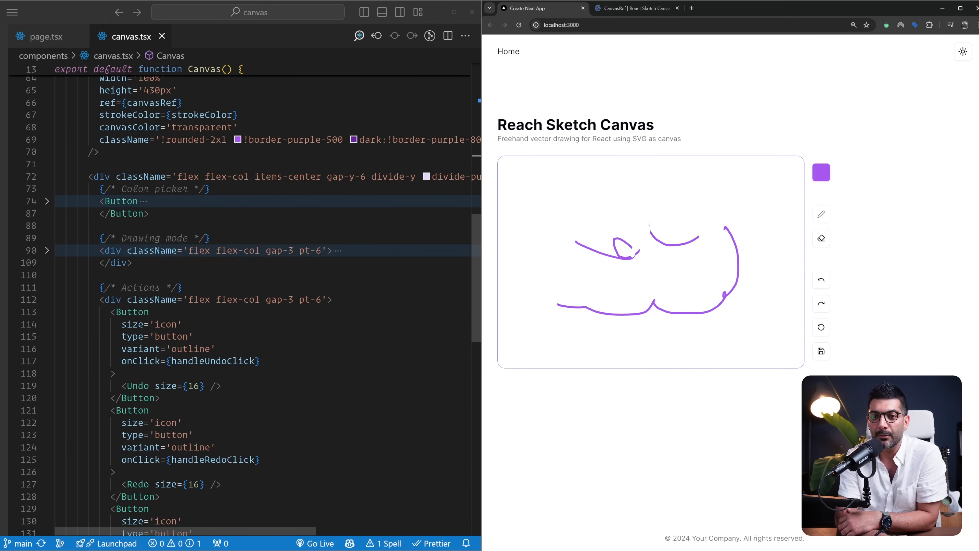
scroll(down, 3)
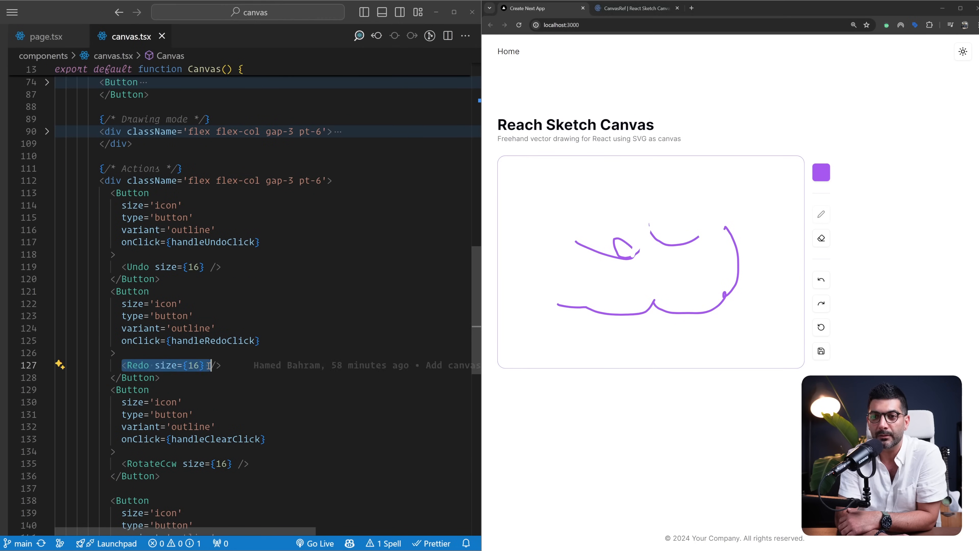
scroll(down, 3)
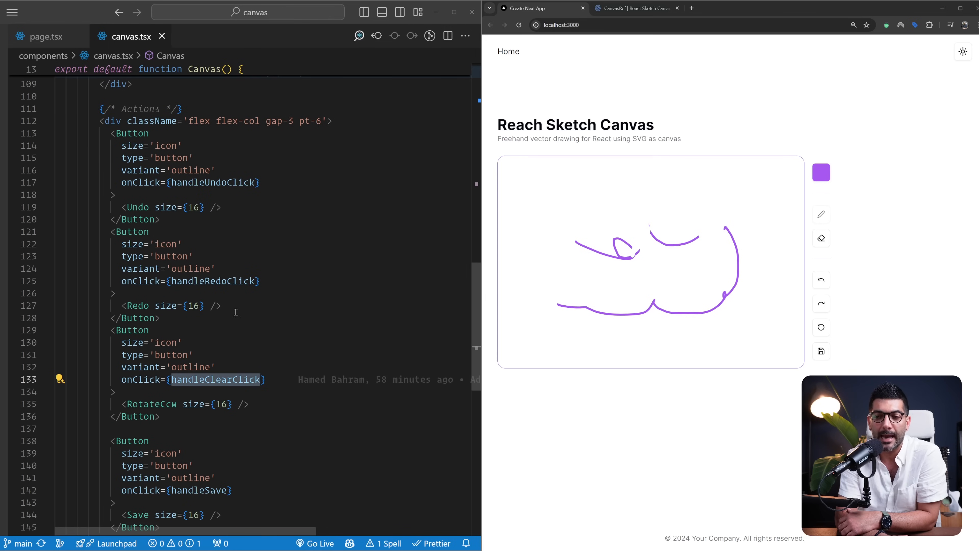
click(228, 182)
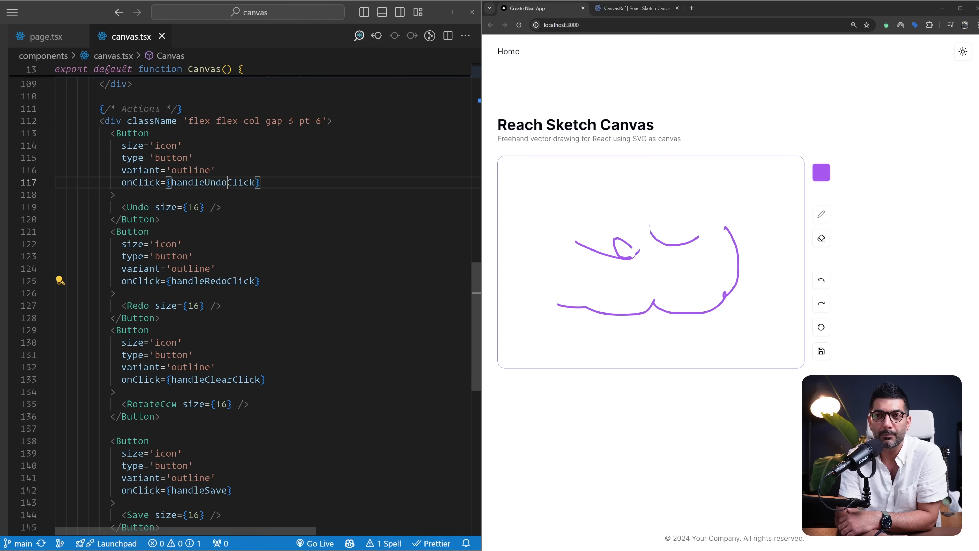
- Scroll back down to the save button's handleSave handler in the actions markup
scroll(up, 3)
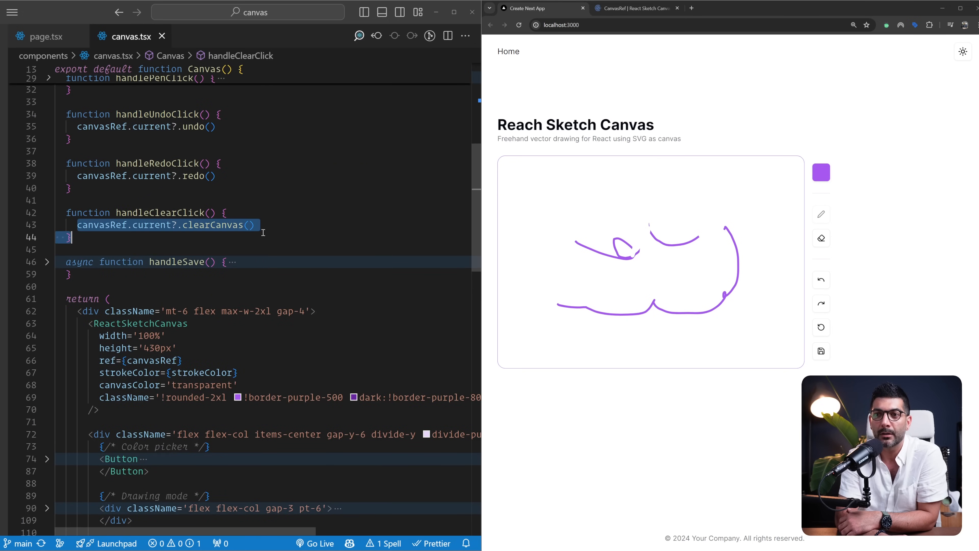
scroll(down, 3)
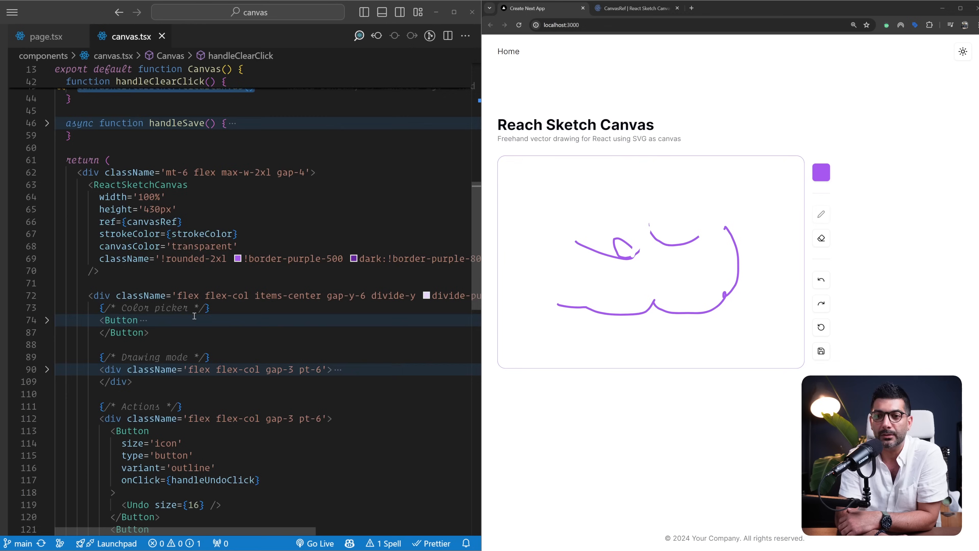
scroll(down, 3)
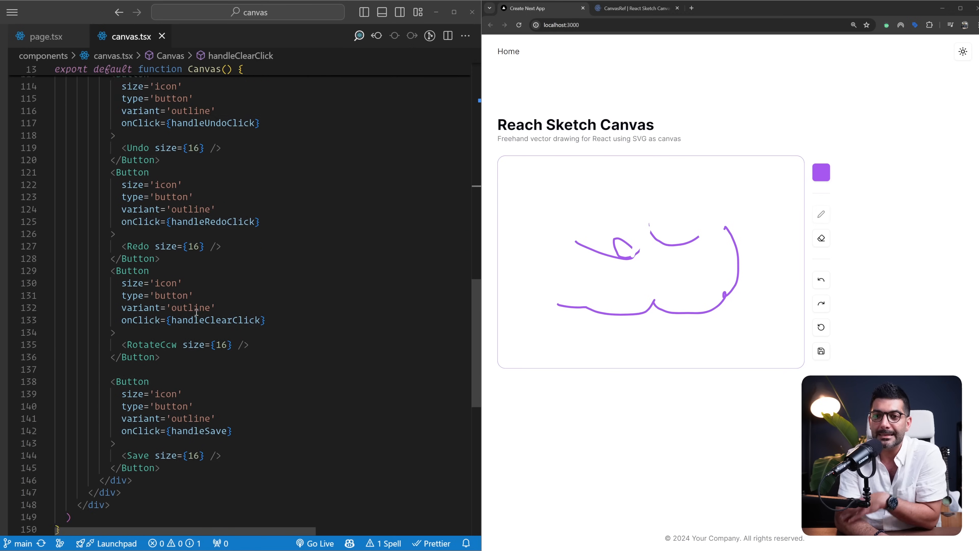
scroll(down, 3)
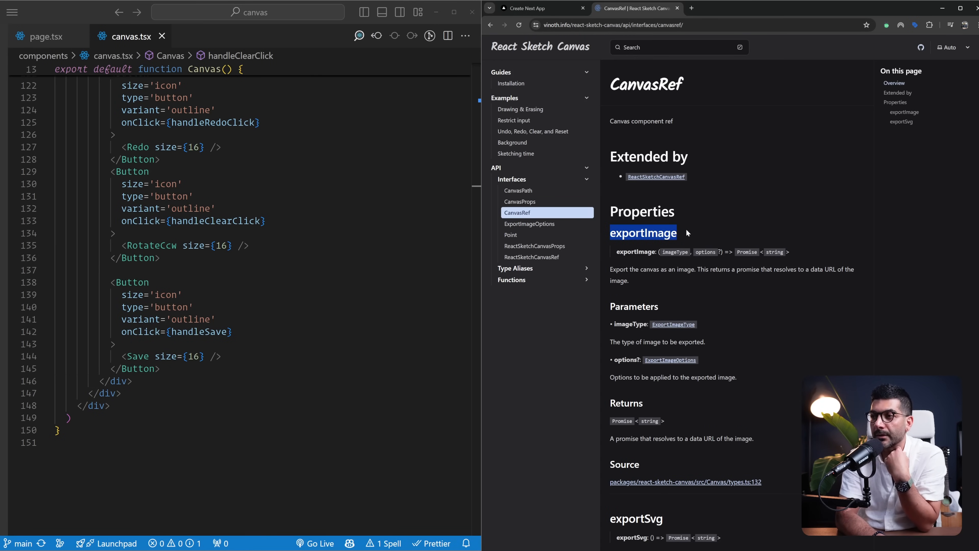
- Review the exportImage section of the CanvasRef docs, then return to the localhost:3000 sketch app
scroll(down, 3)
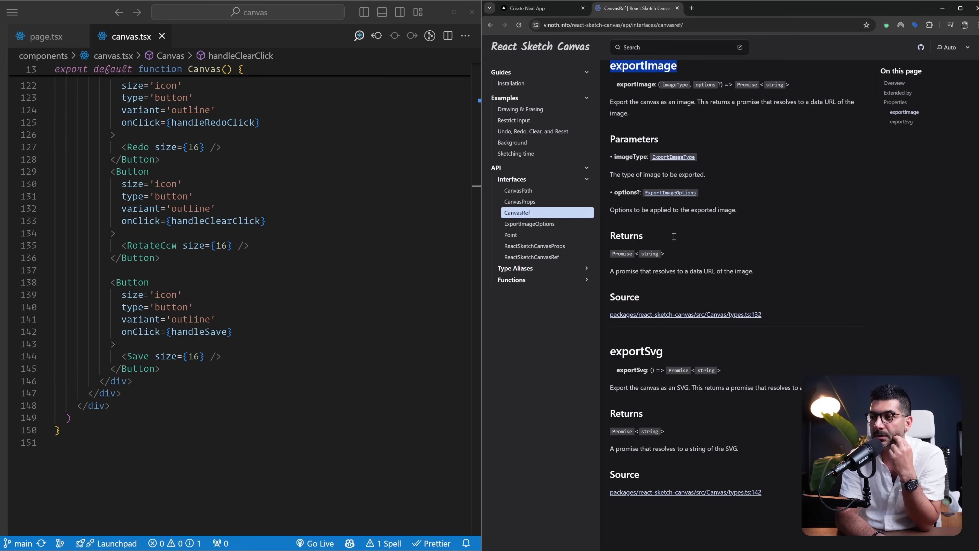
scroll(up, 3)
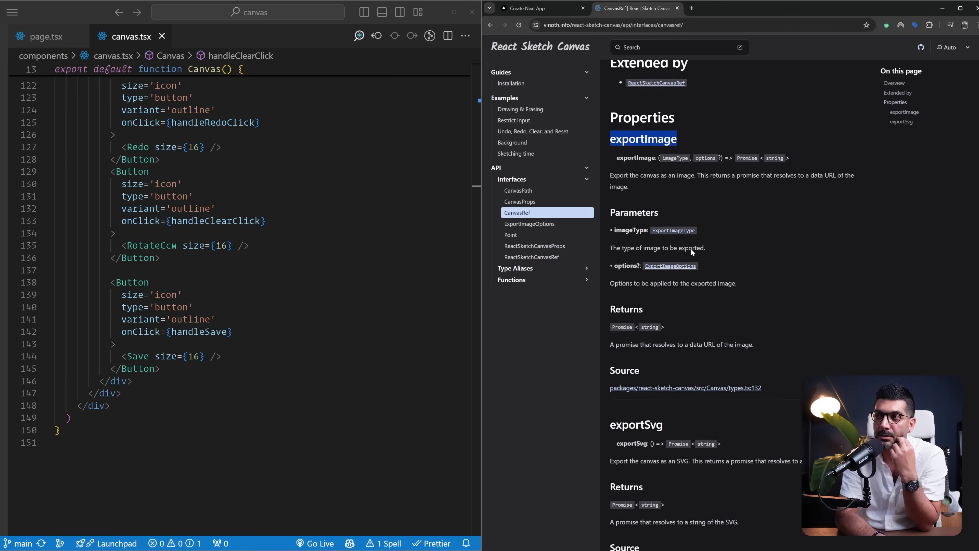
scroll(up, 3)
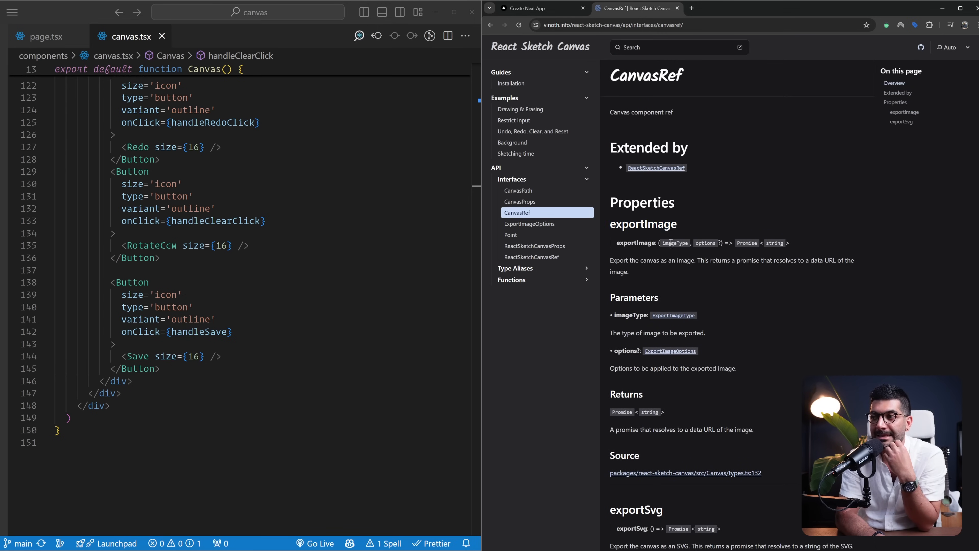
mouse_move(653, 425)
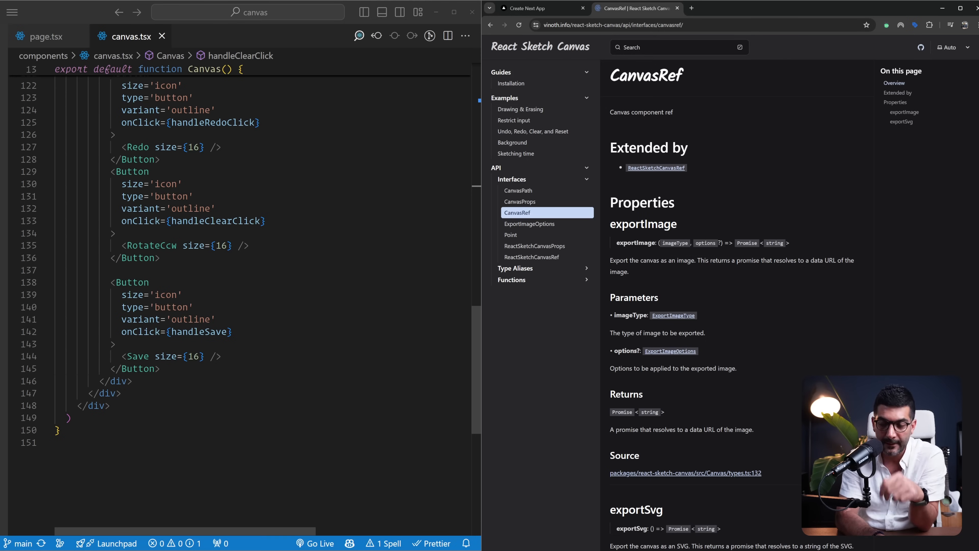
double_click(199, 331)
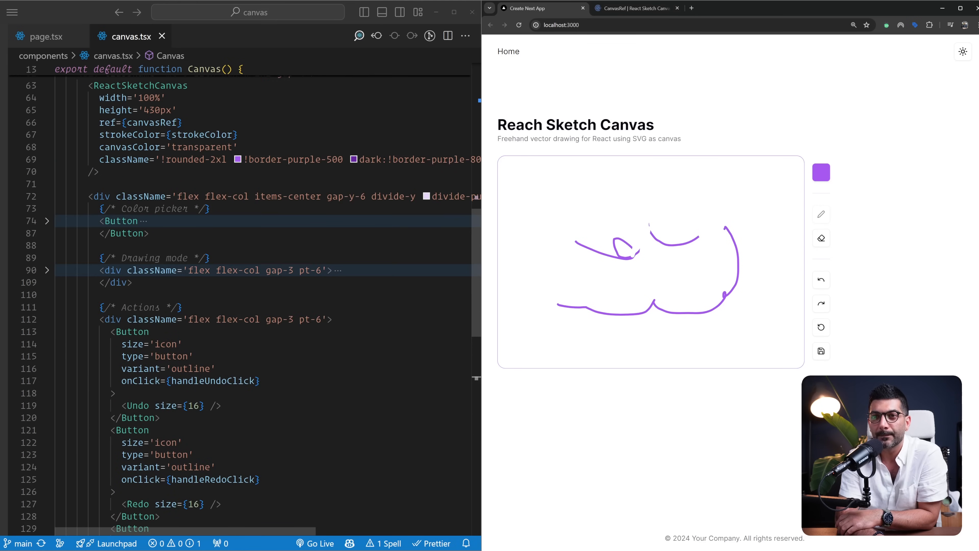
- Walk through the awaited exportImage('png') call that stores the result in dataURL
scroll(up, 3)
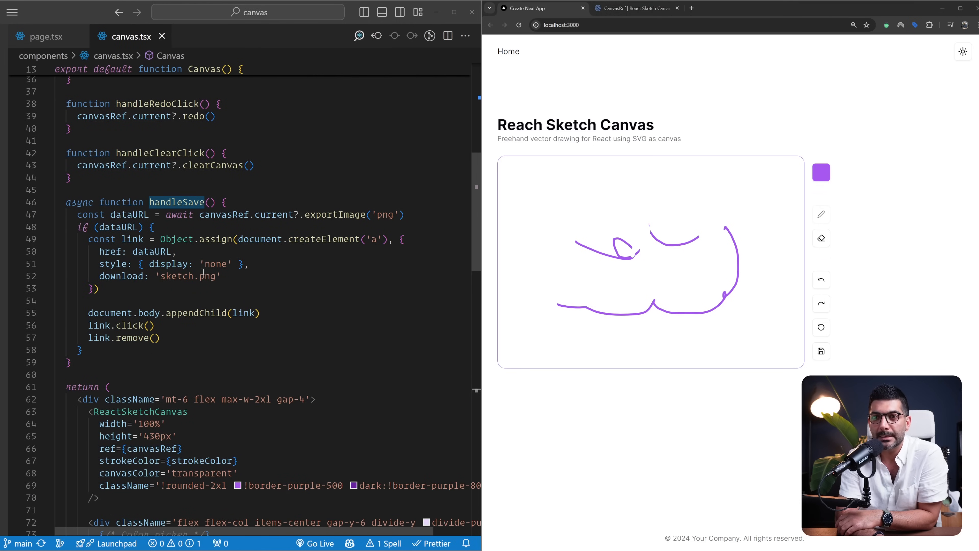
mouse_move(330, 217)
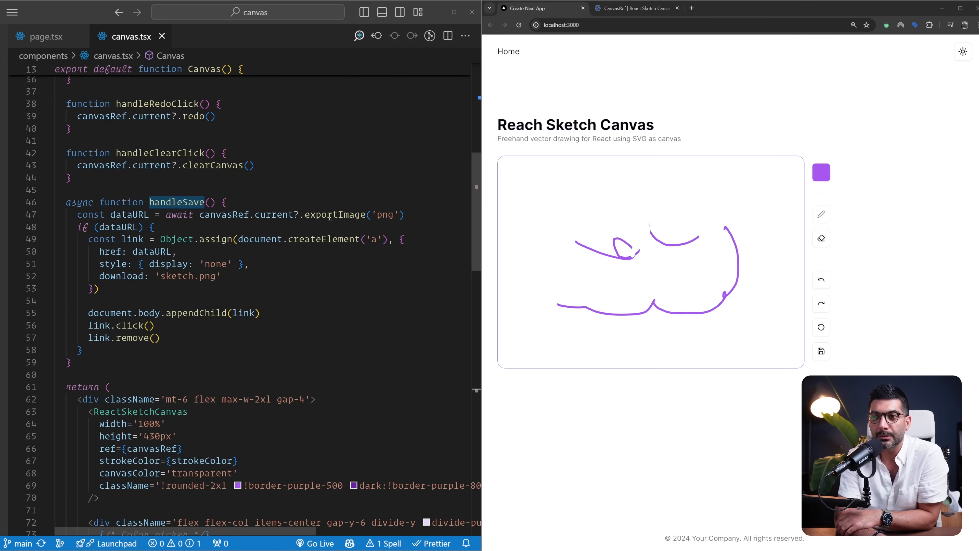
double_click(335, 214)
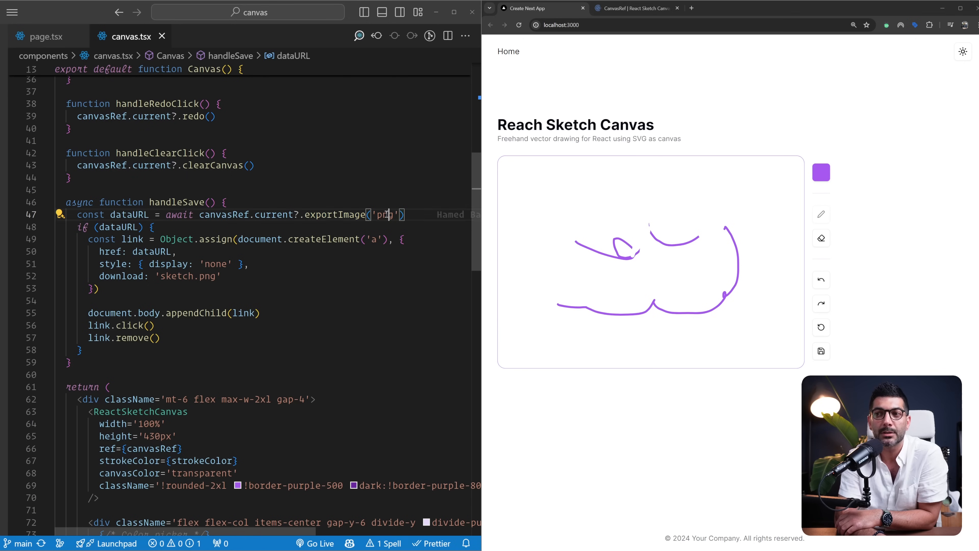
double_click(385, 214)
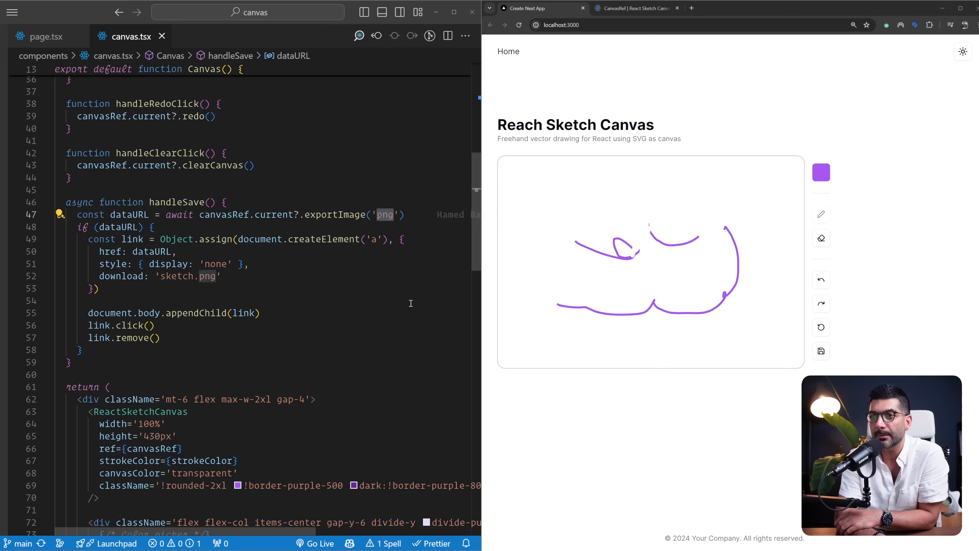
double_click(129, 215)
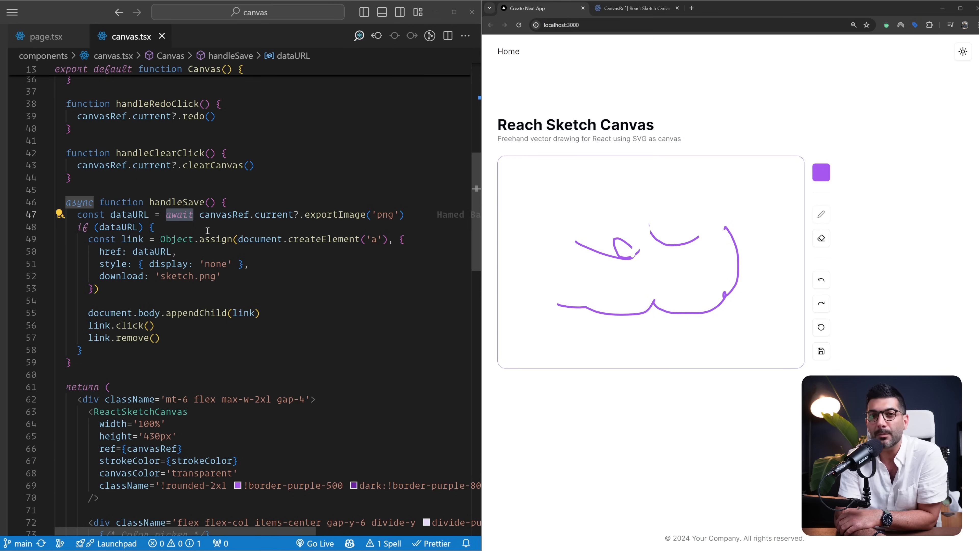
double_click(128, 214)
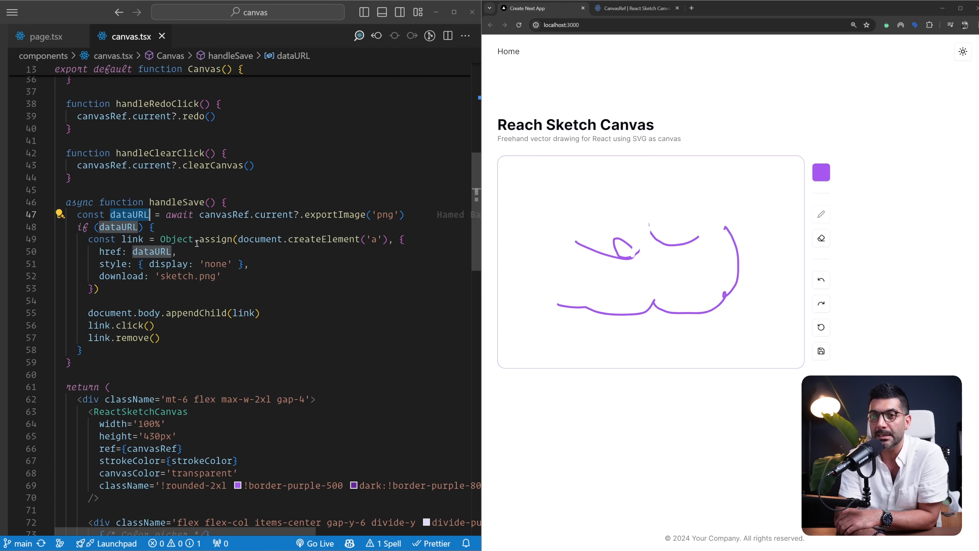
mouse_move(306, 294)
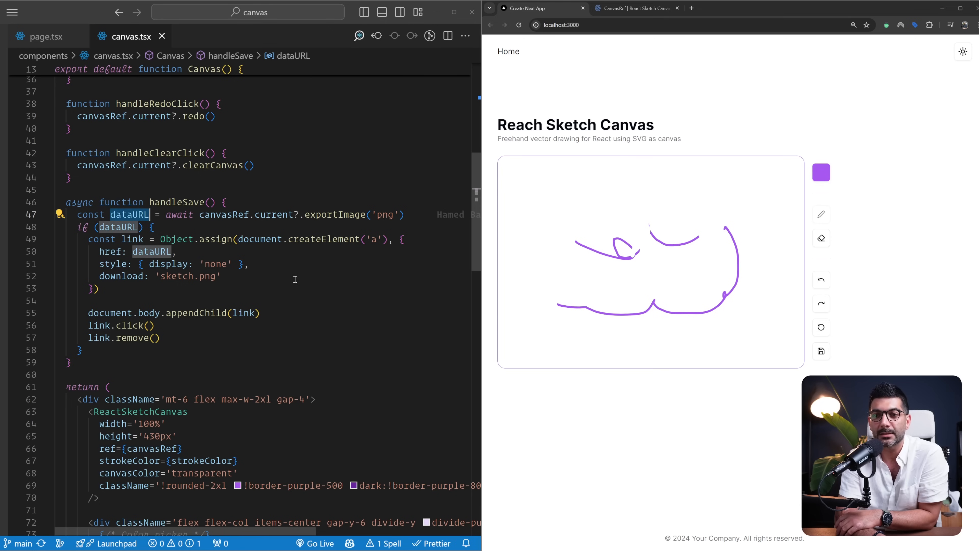
- Walk through the hidden link using dataURL as href, download name sketch.png, appended to the body
double_click(254, 239)
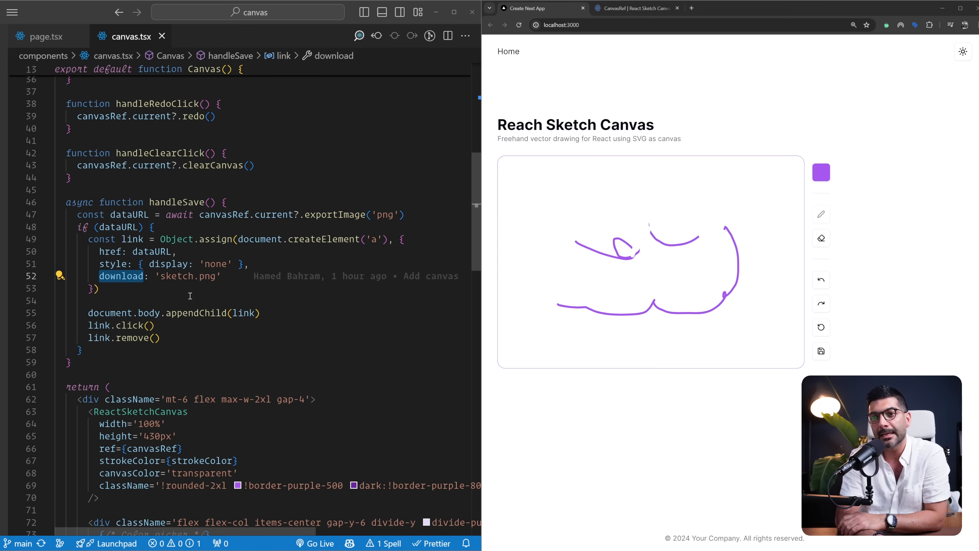
double_click(186, 276)
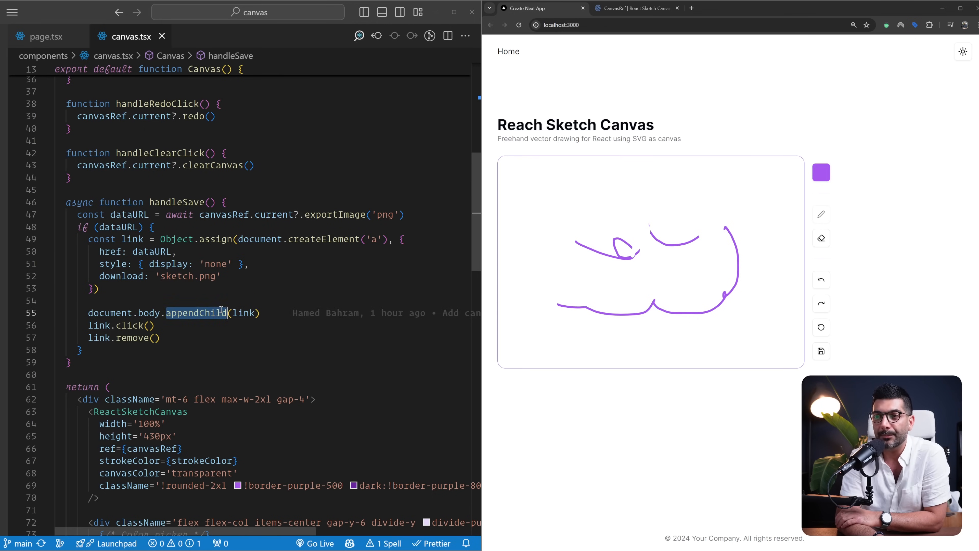
double_click(111, 313)
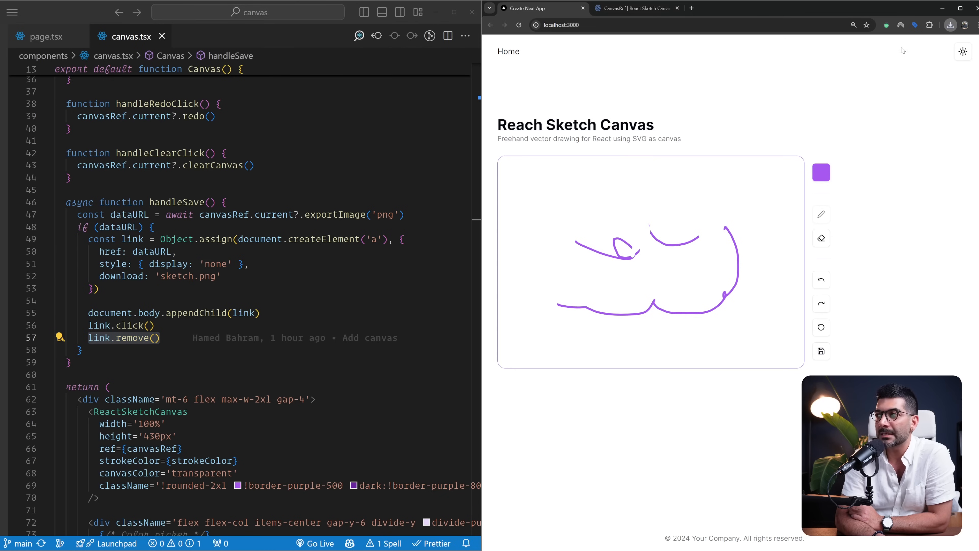
mouse_move(931, 63)
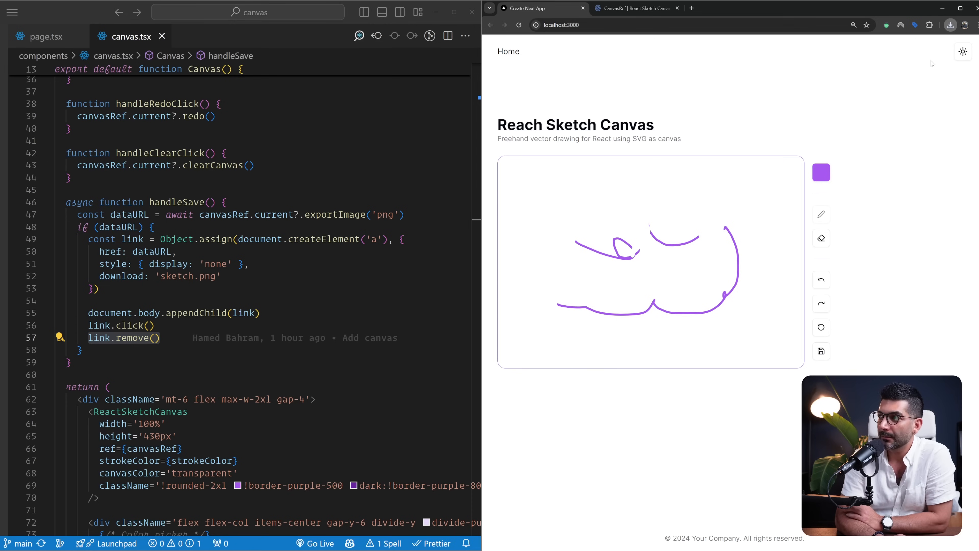
mouse_move(907, 53)
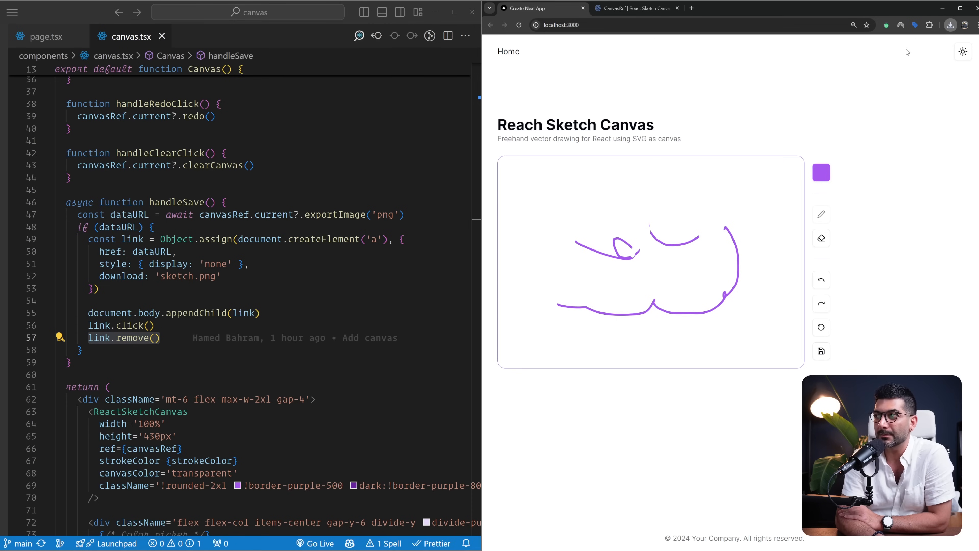